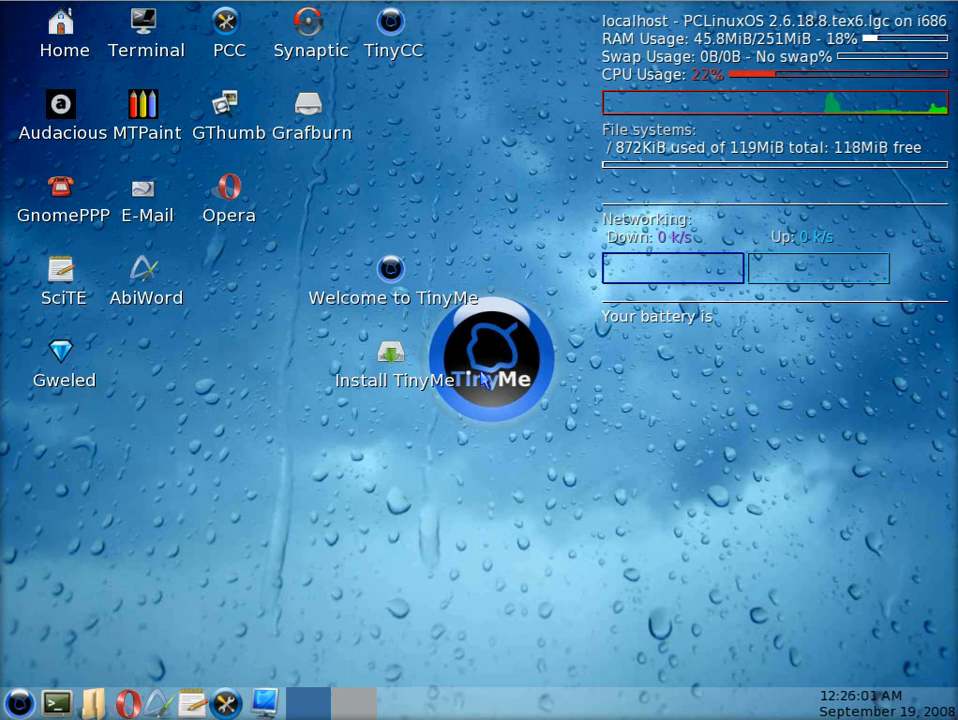
pyautogui.moveTo(390, 355)
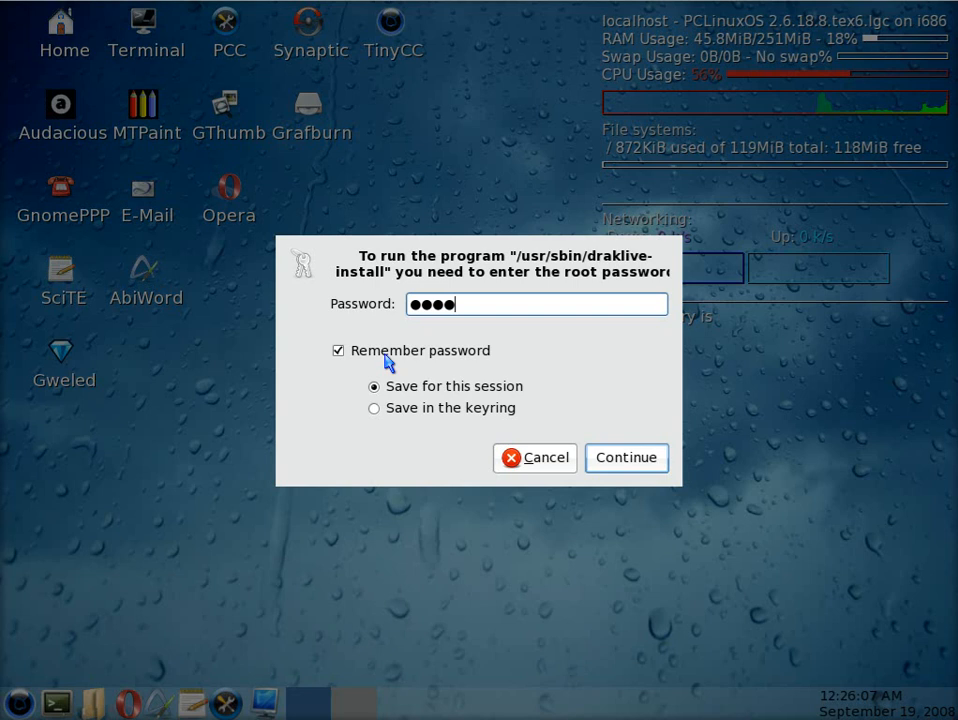
# - Confirm the root password to launch the Install TinyMe hard-disk installer
pyautogui.click(625, 457)
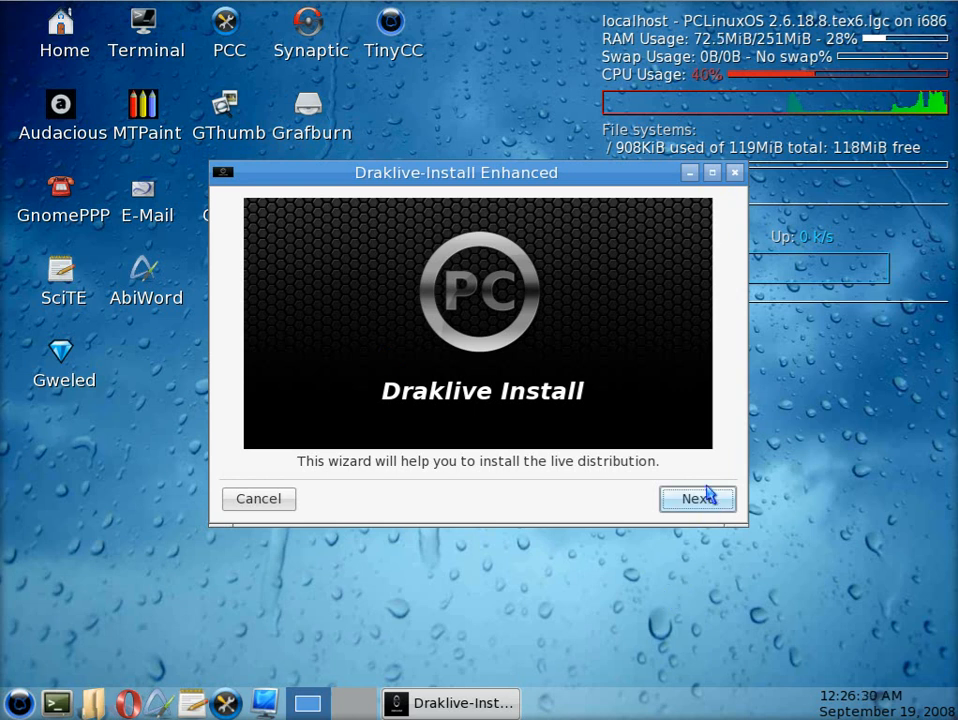
# - Choose a Normal Hard drive (ide,sata) install and keep Use free space partitioning
pyautogui.click(697, 498)
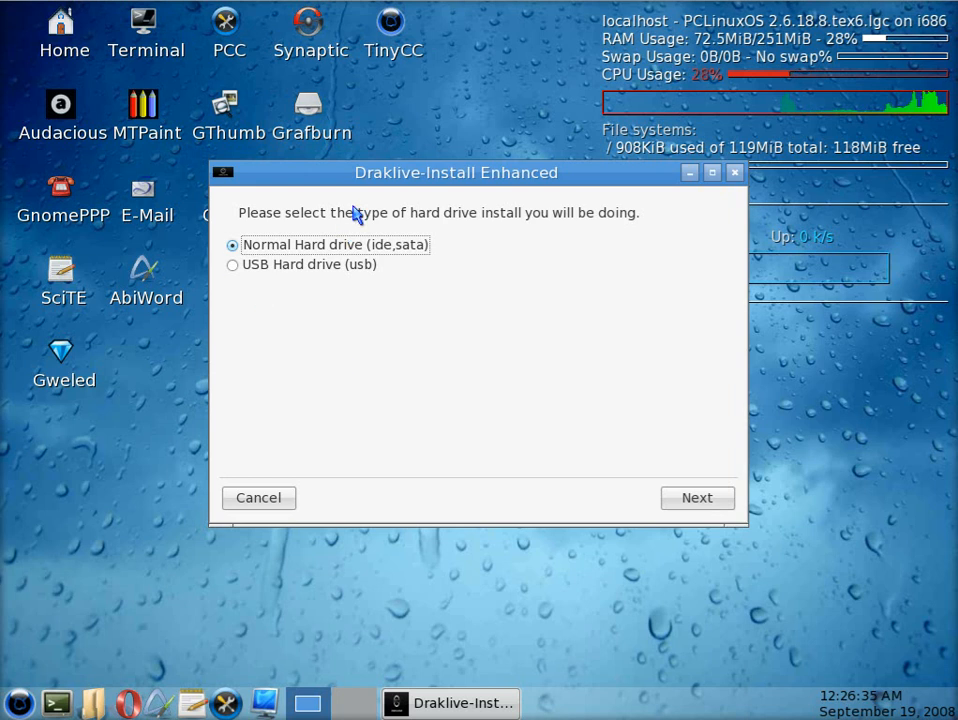
pyautogui.click(335, 244)
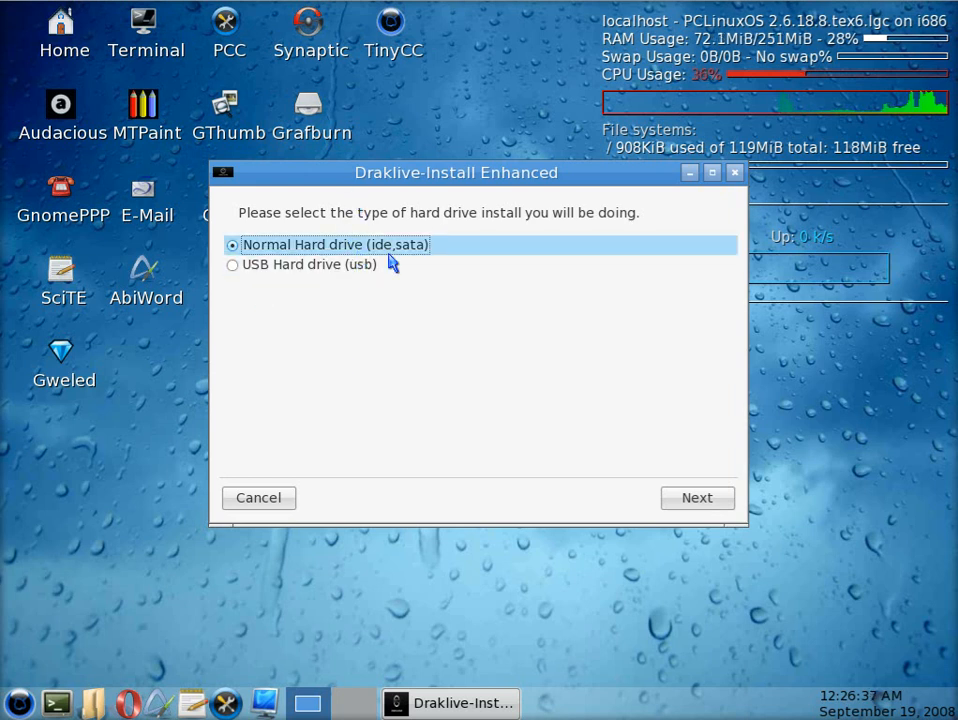
pyautogui.click(697, 497)
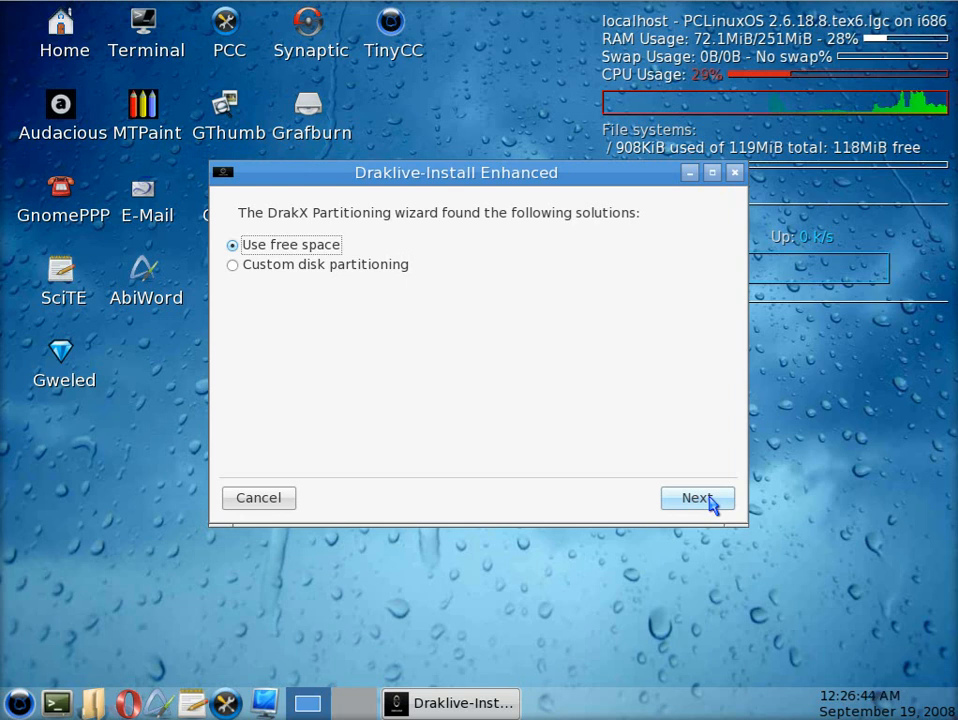
pyautogui.click(697, 498)
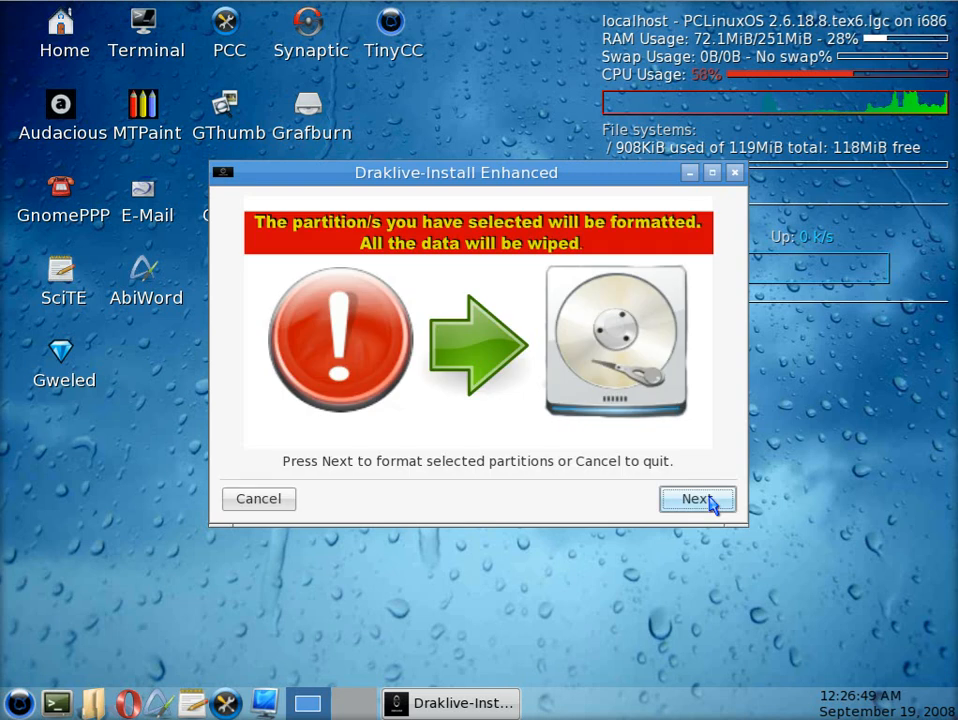
pyautogui.moveTo(425, 237)
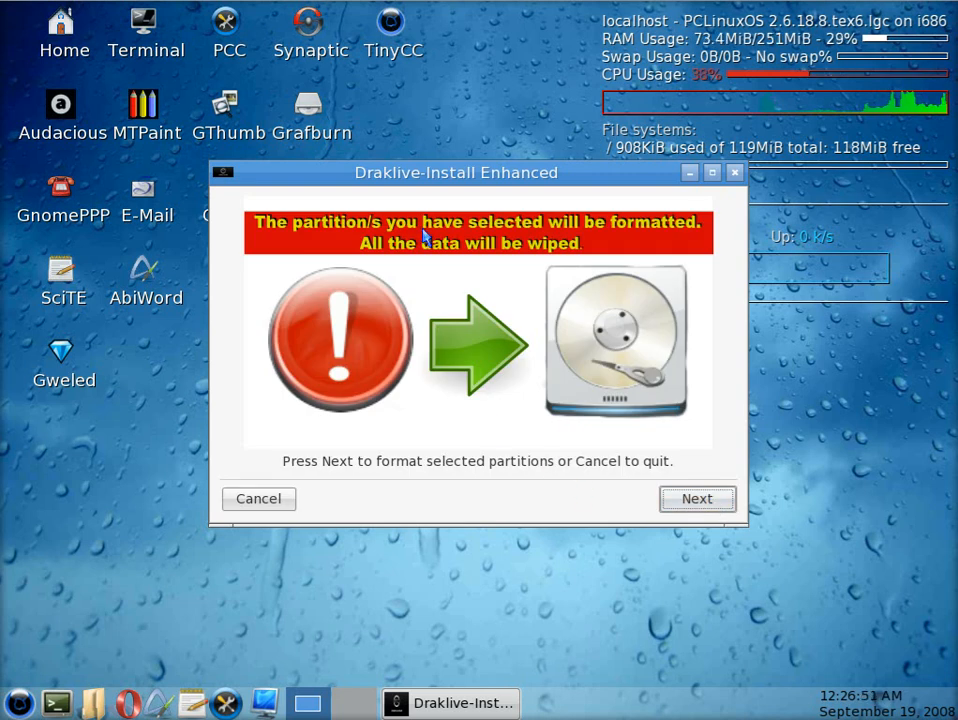
pyautogui.moveTo(530, 308)
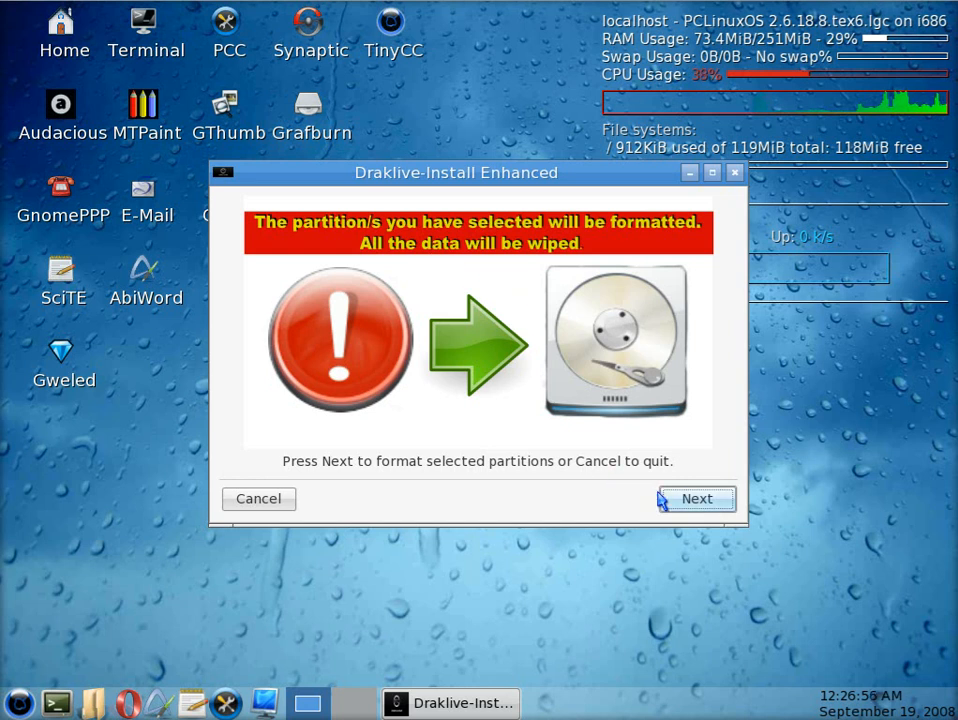
pyautogui.click(697, 498)
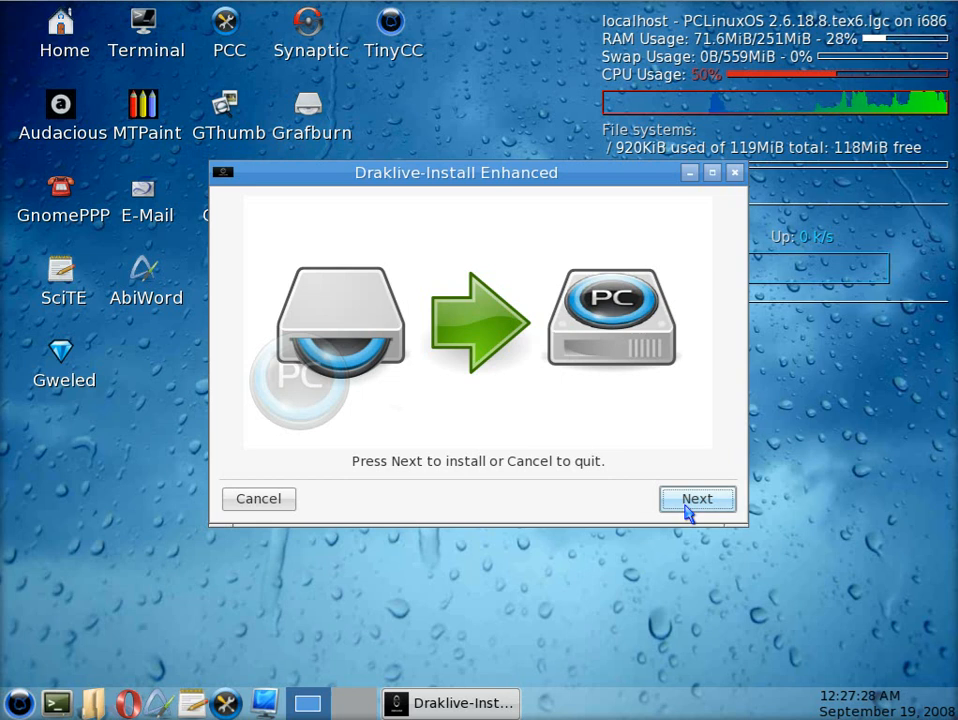
pyautogui.moveTo(607, 360)
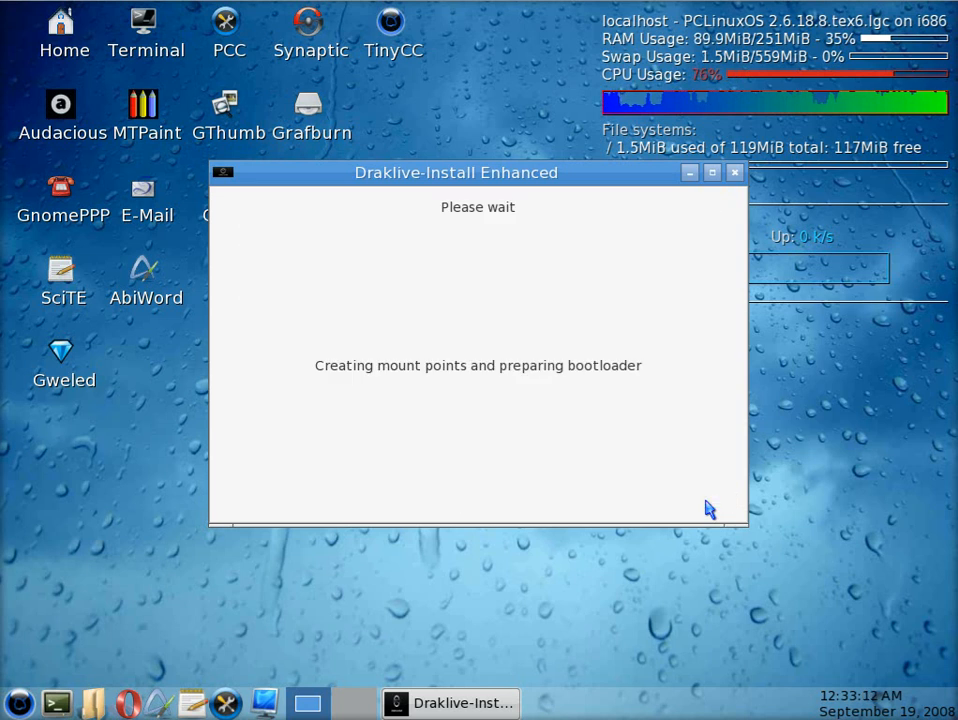
pyautogui.moveTo(483, 436)
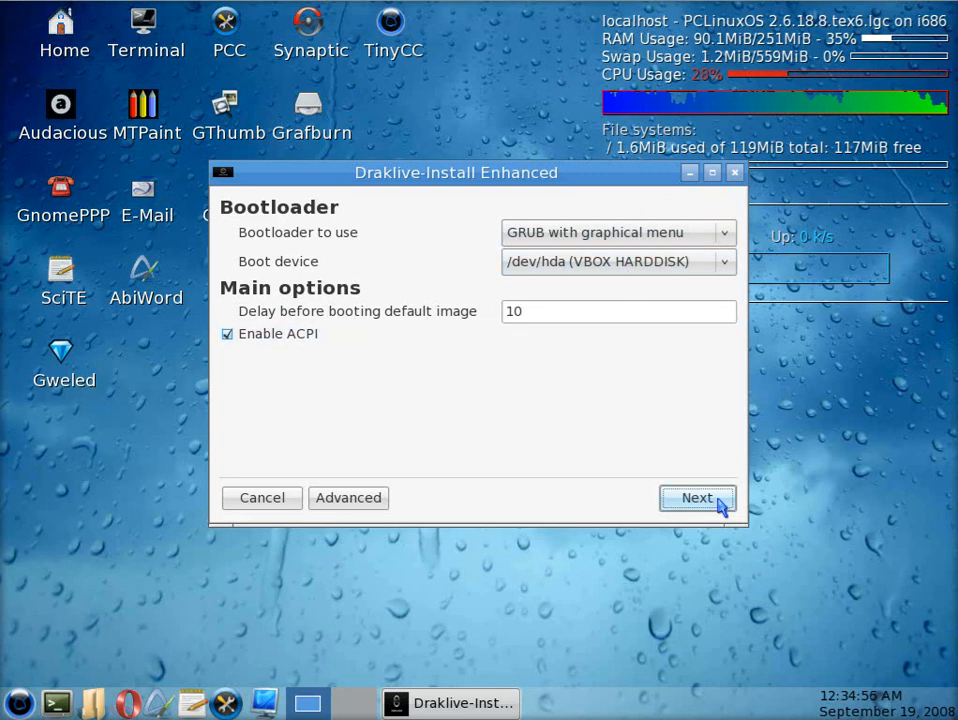
# - Accept GRUB with graphical menu on /dev/hda and the existing boot menu entries
pyautogui.click(697, 497)
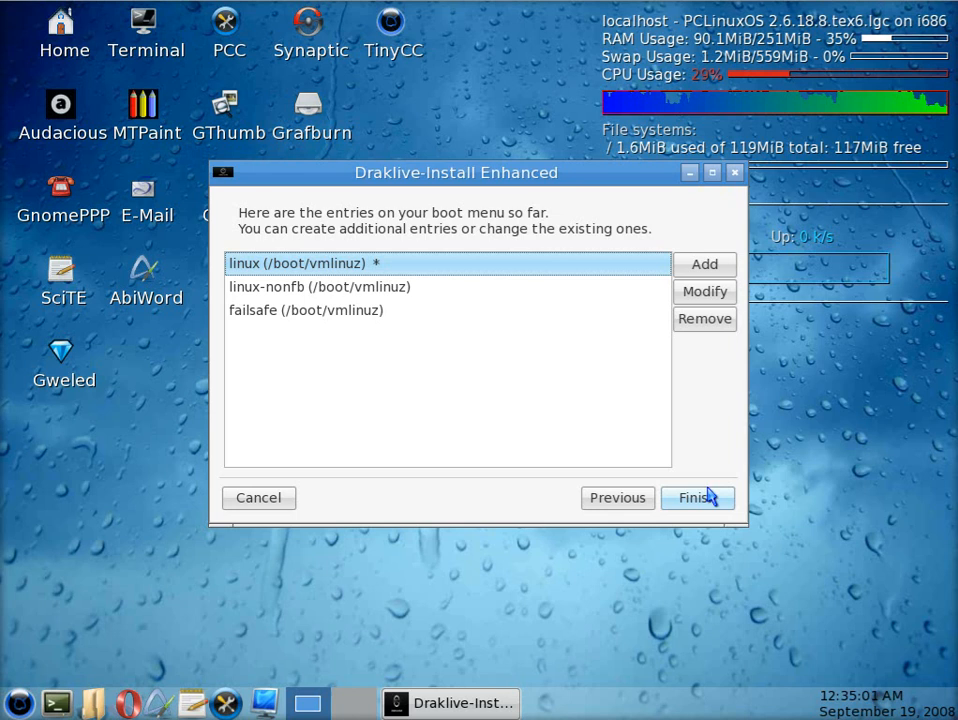
pyautogui.moveTo(710, 502)
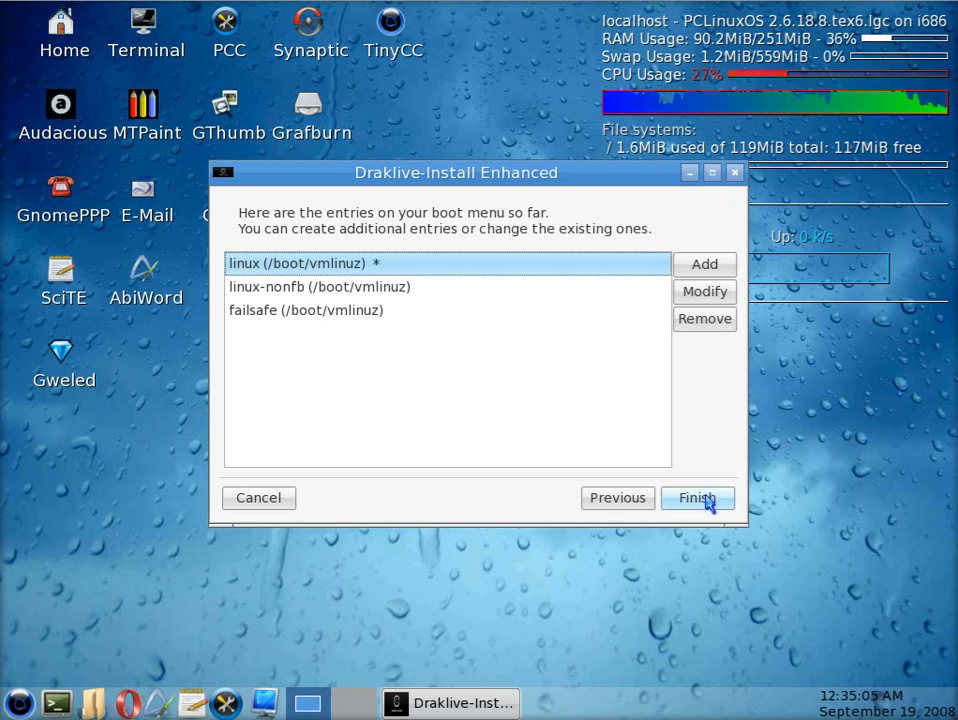
pyautogui.click(697, 497)
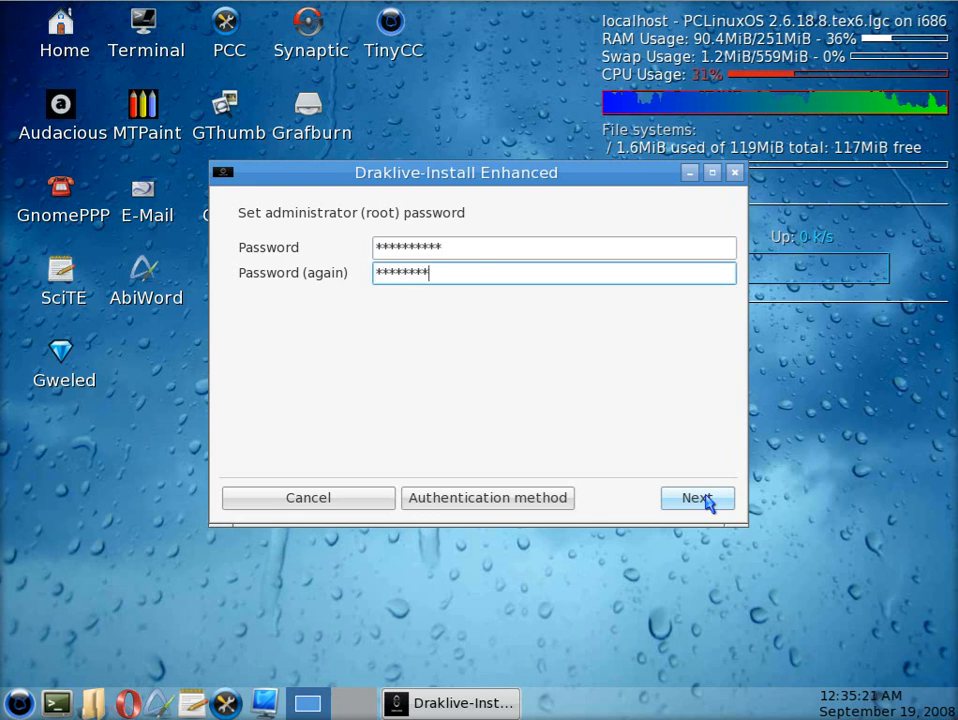
# - Enter the root password in both fields and submit it
pyautogui.write('**')
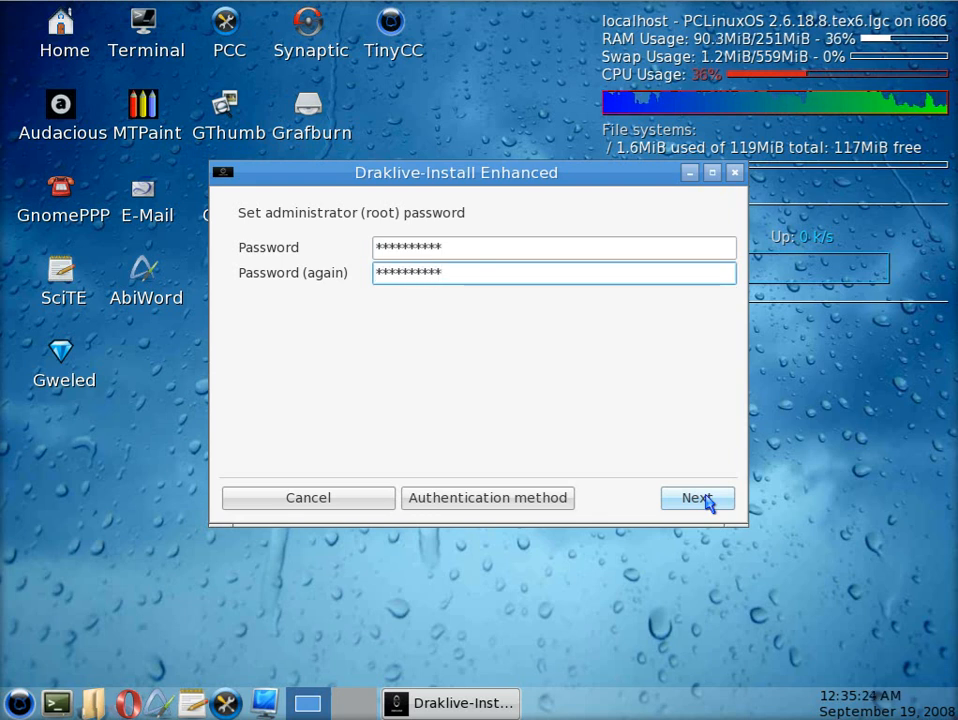
pyautogui.click(697, 498)
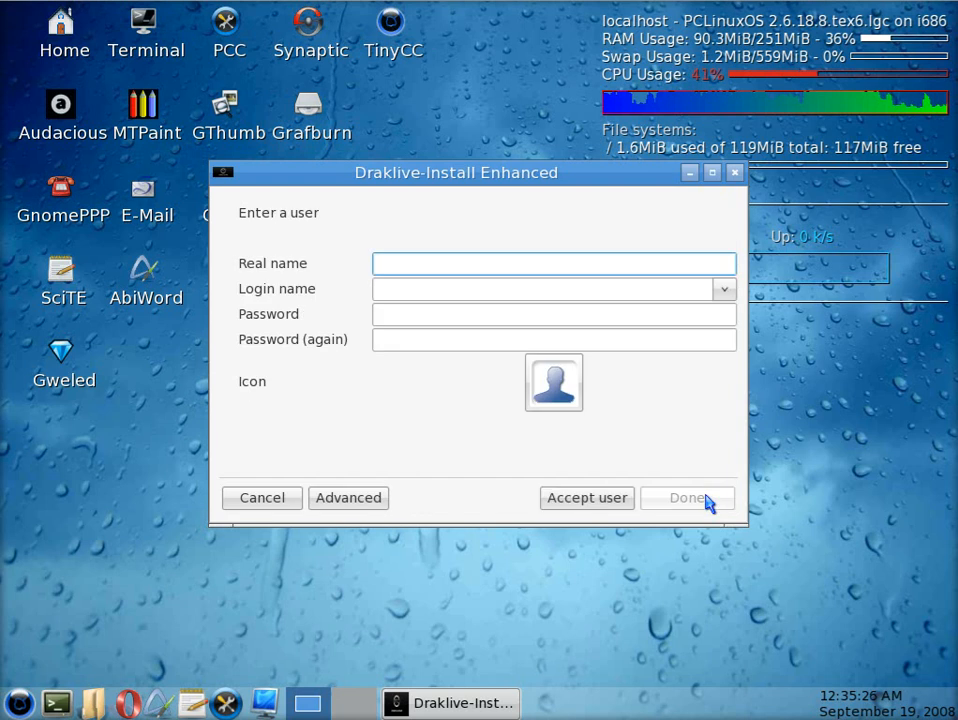
# - Add user sneekylinux with name, login and password, then finish adding users
pyautogui.write('sneeky')
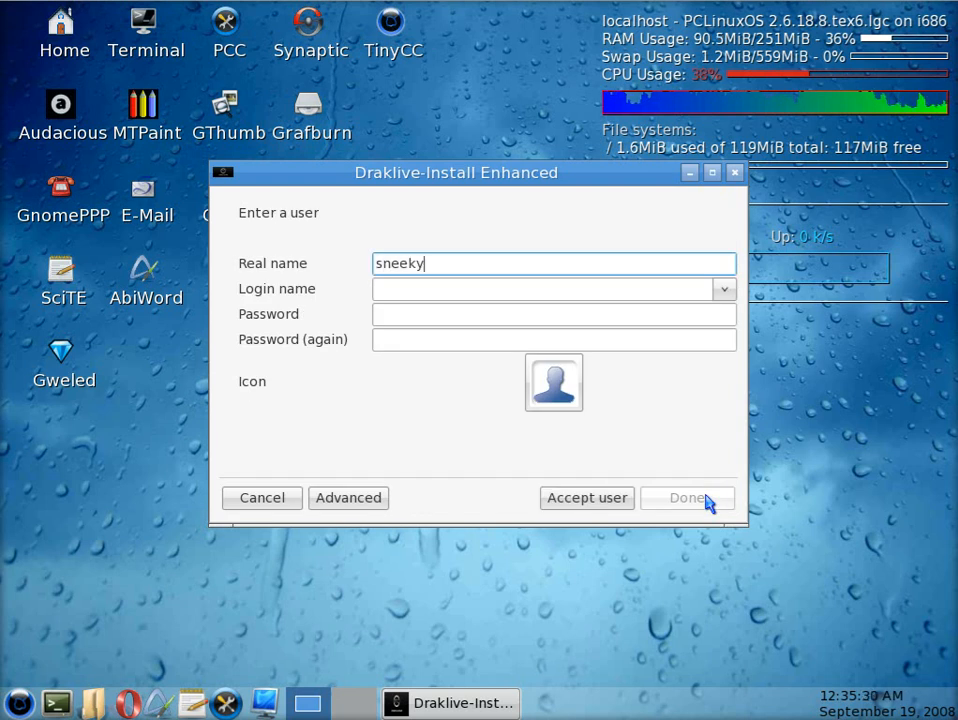
pyautogui.write('linux')
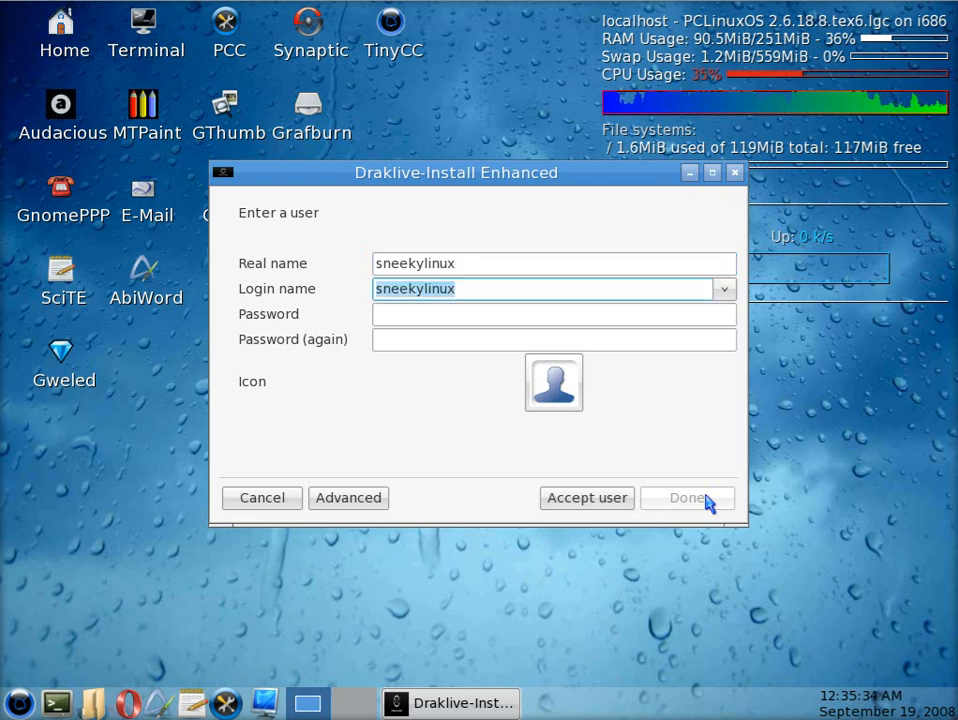
pyautogui.click(553, 314)
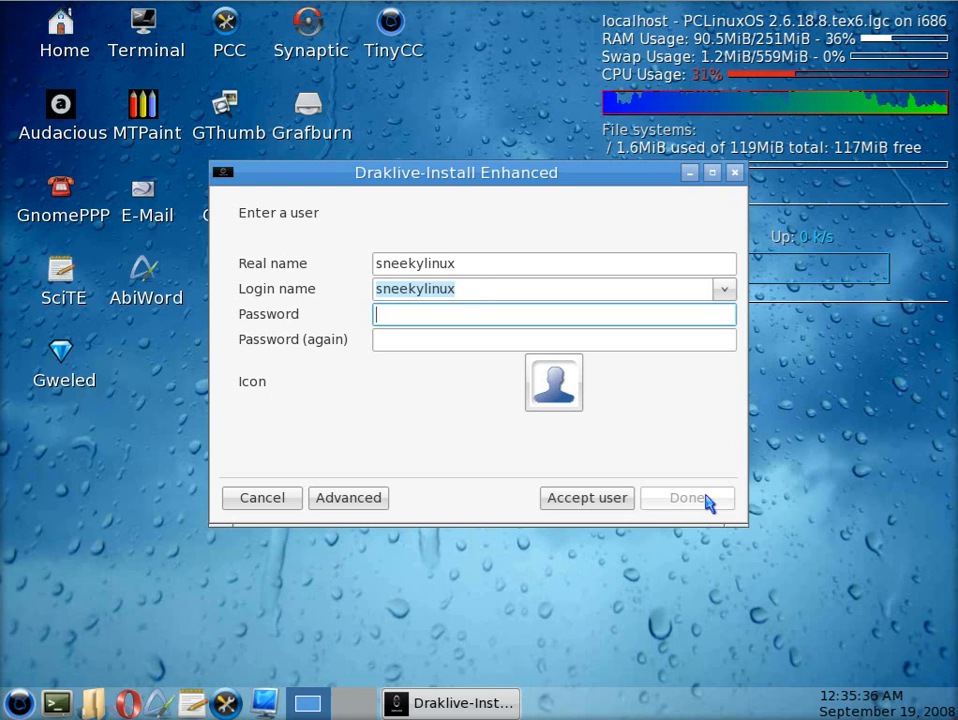
pyautogui.write('*****')
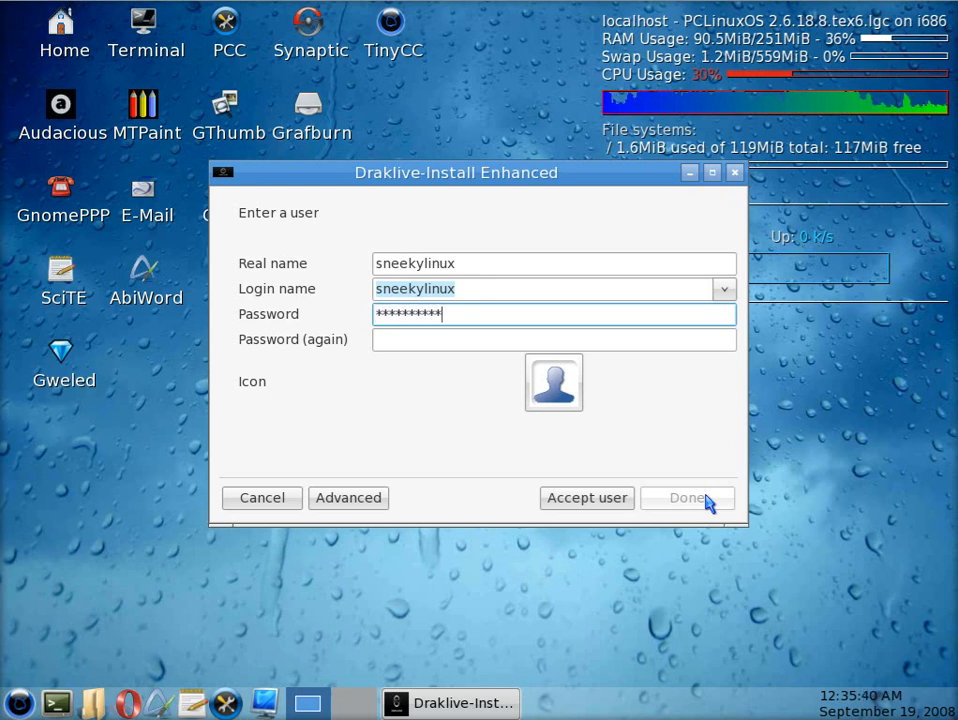
pyautogui.write('**')
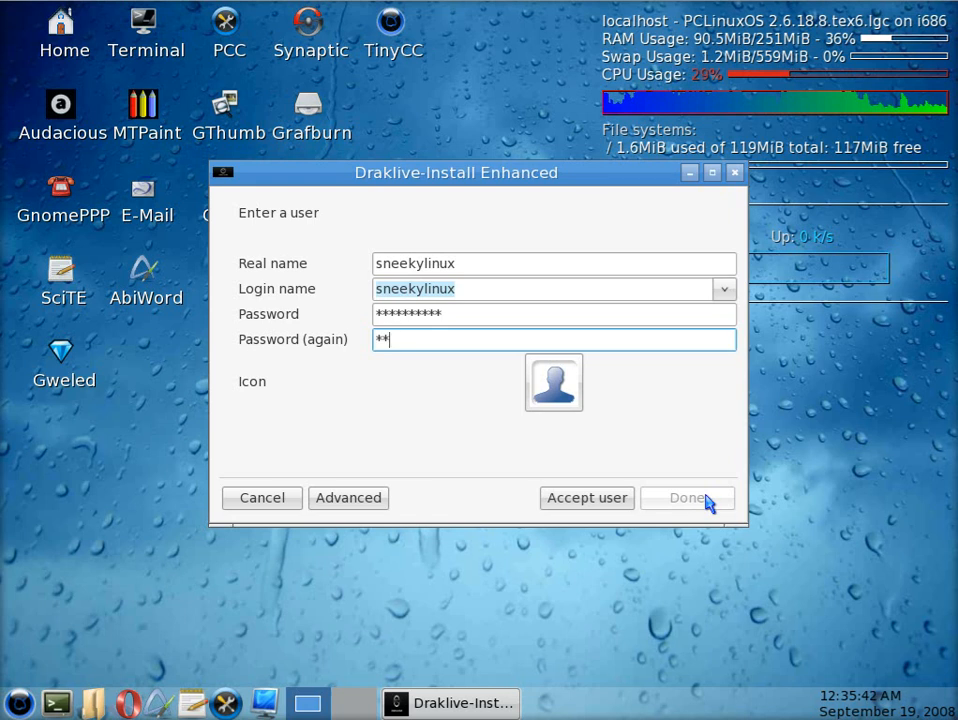
pyautogui.write('********')
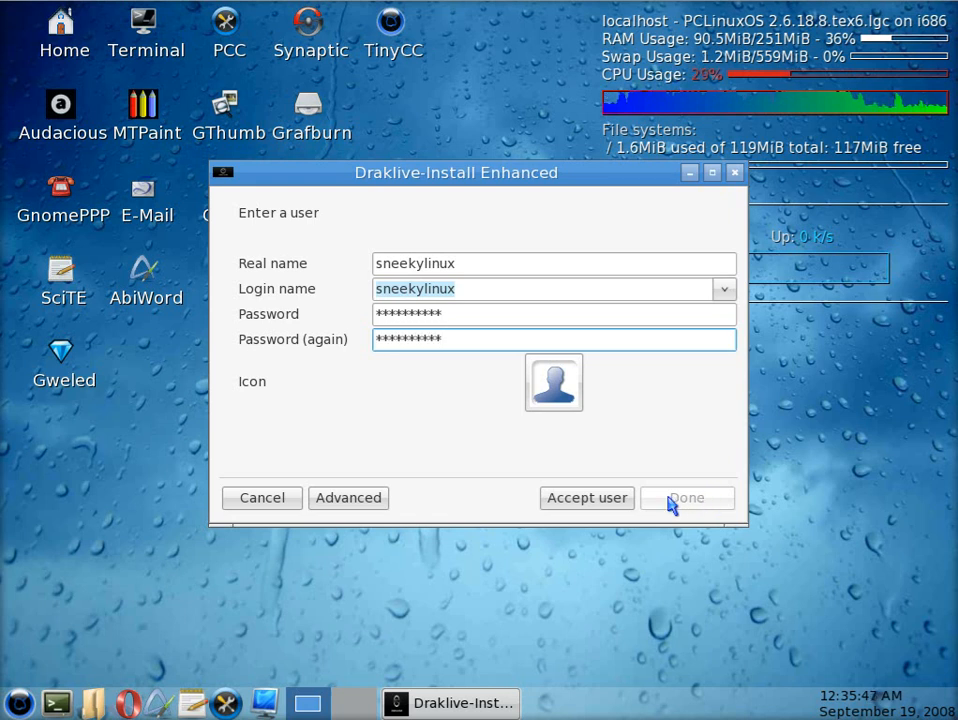
pyautogui.click(587, 497)
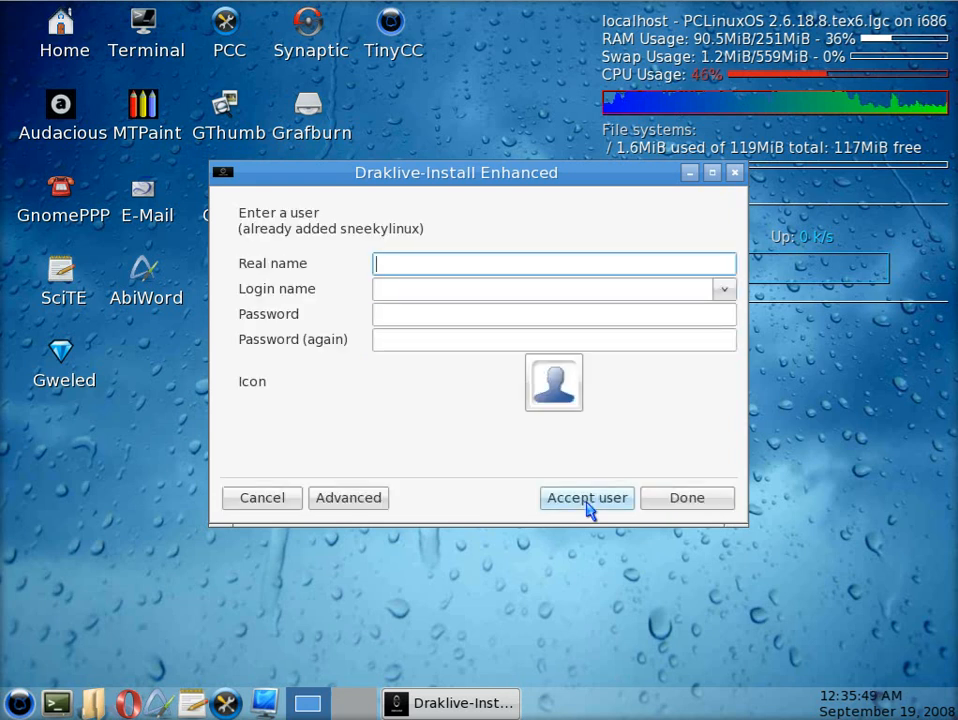
pyautogui.moveTo(678, 440)
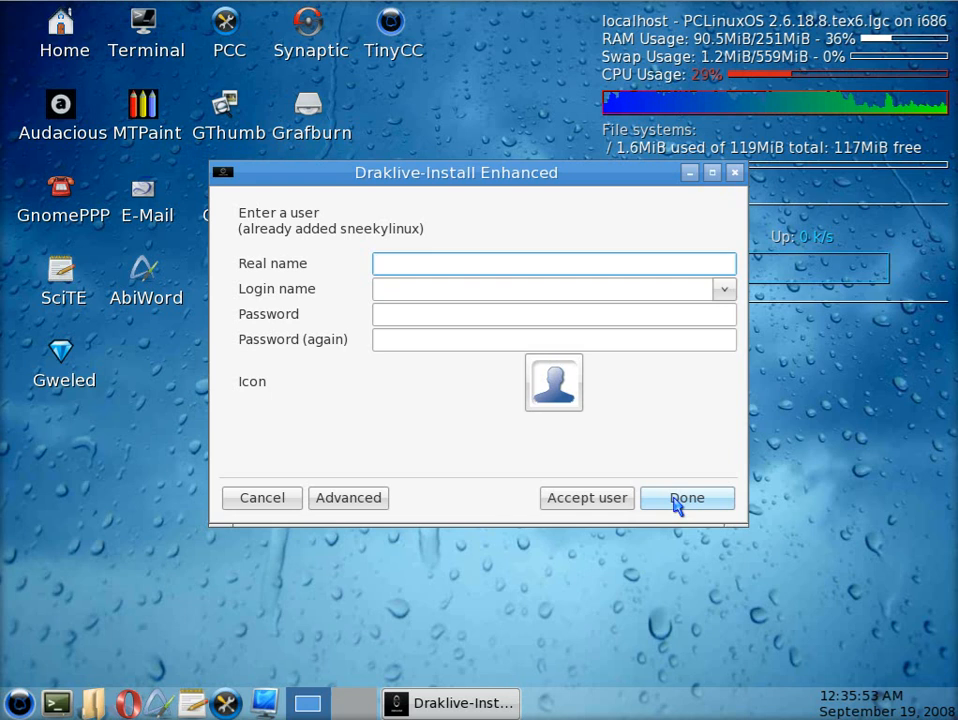
pyautogui.click(686, 497)
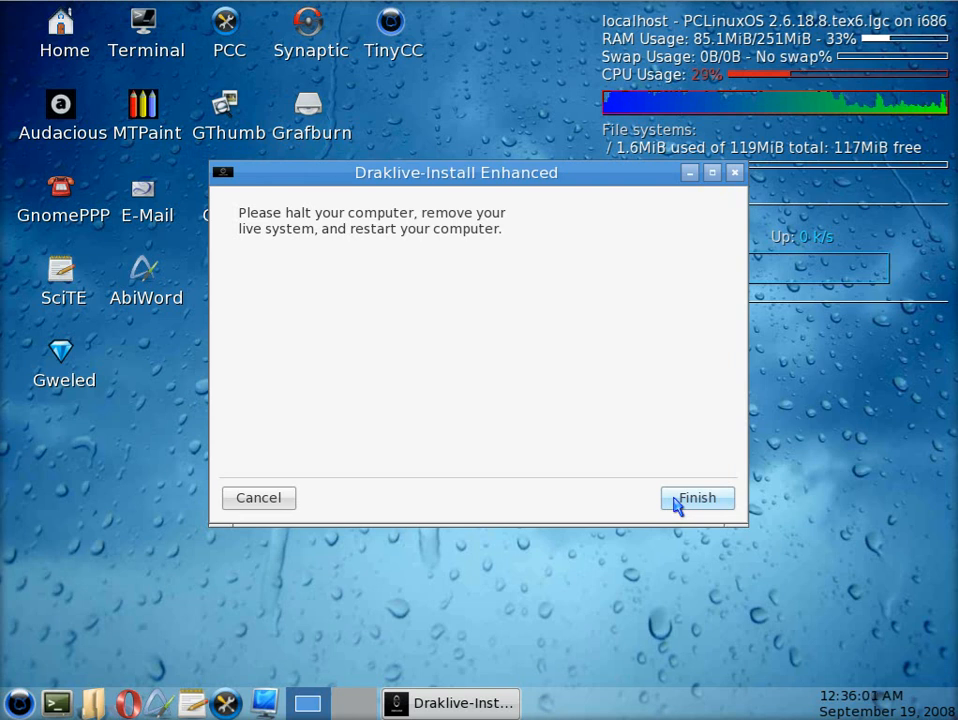
# - Finish the installer from its final 'Please halt your computer' page
pyautogui.click(697, 497)
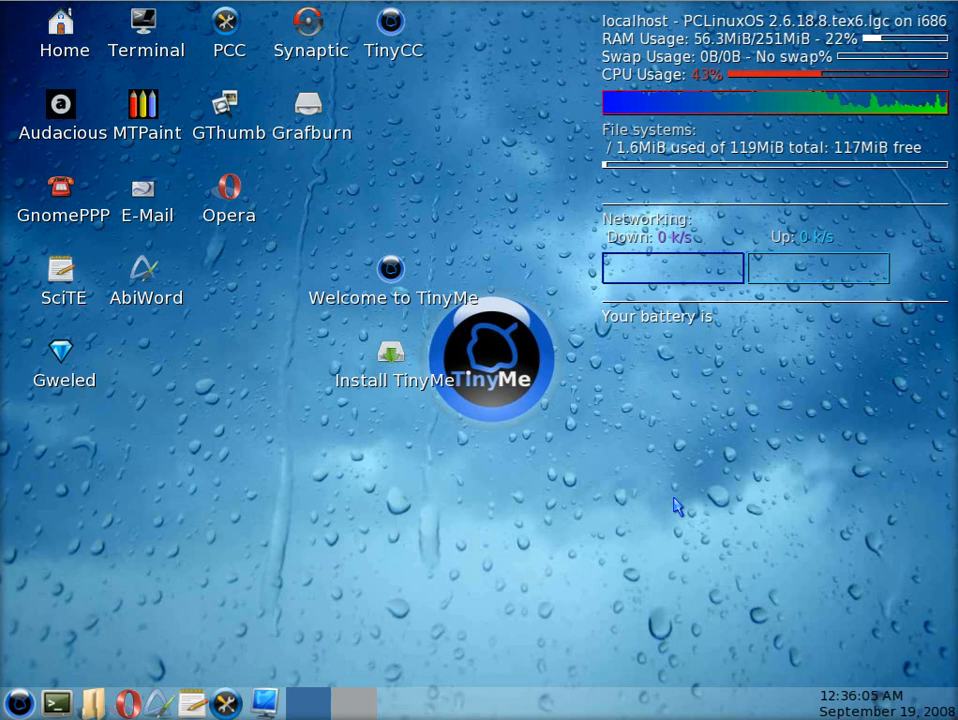
pyautogui.moveTo(510, 378)
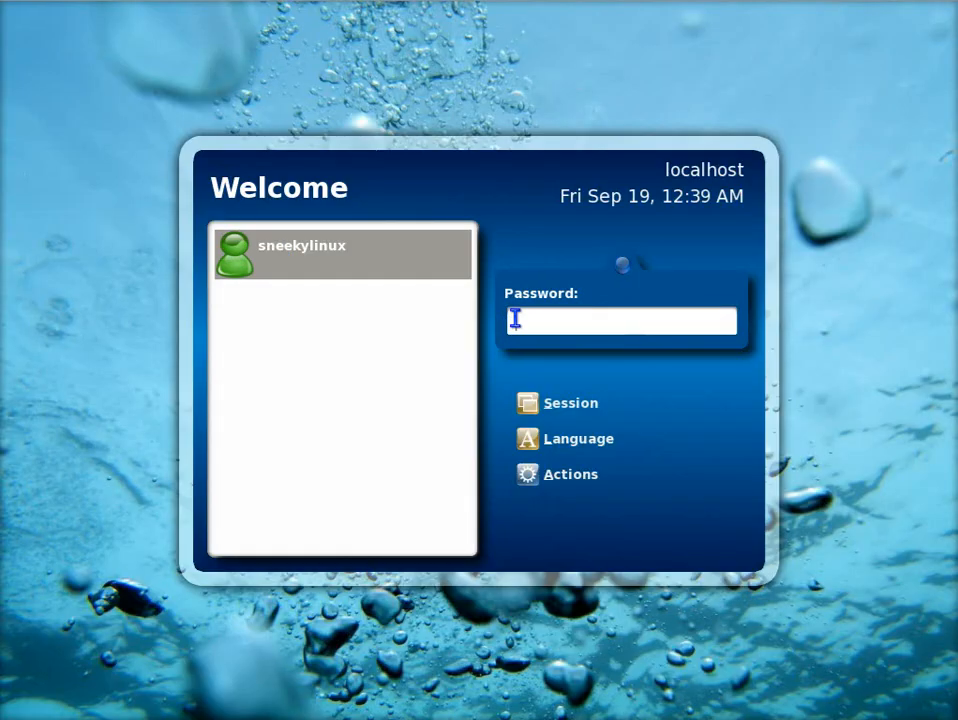
pyautogui.moveTo(558, 390)
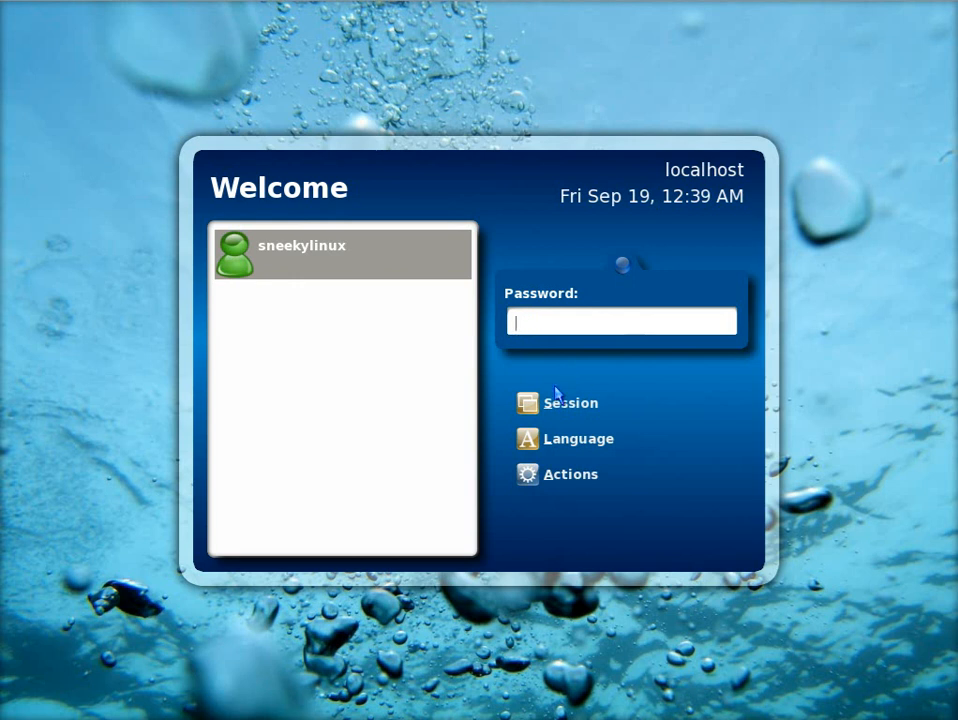
# - Log in as sneekylinux by entering the user's password
pyautogui.write('password')
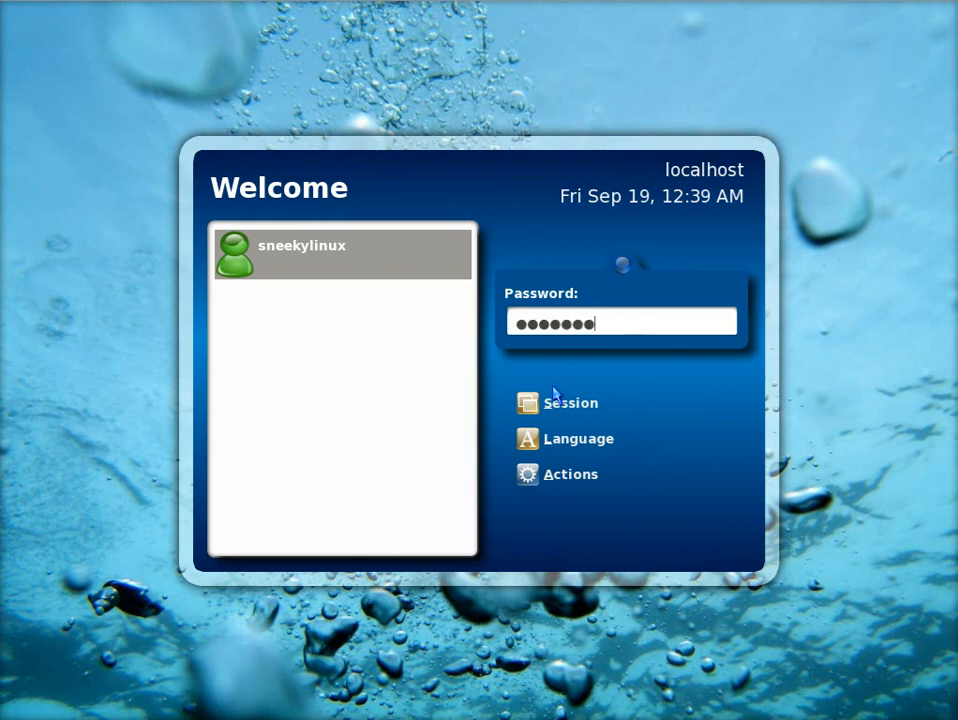
pyautogui.press('Return')
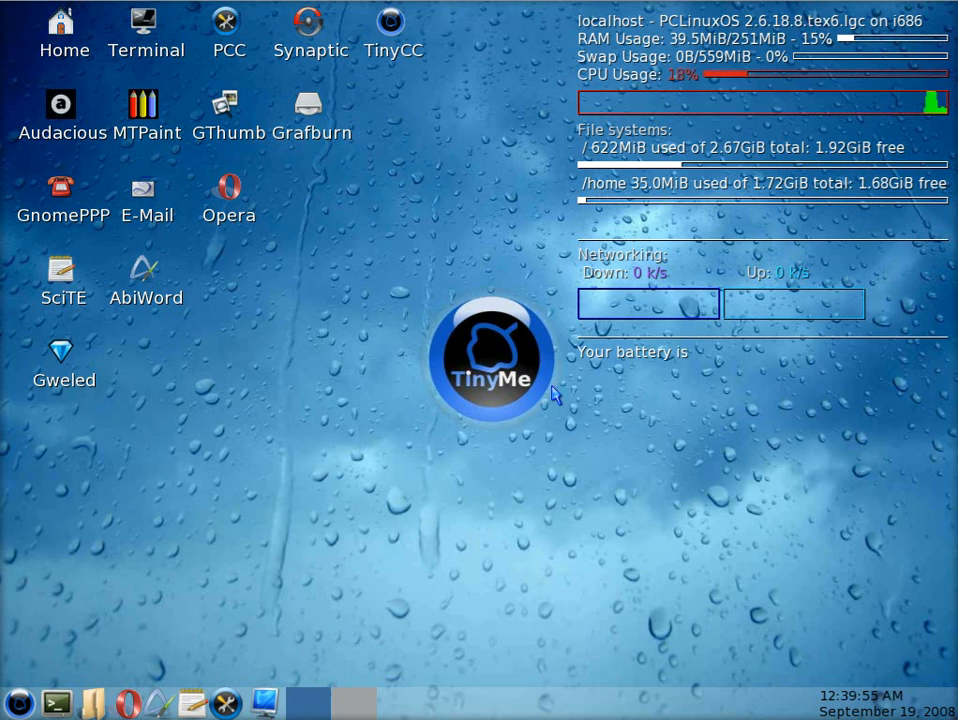
pyautogui.moveTo(488, 272)
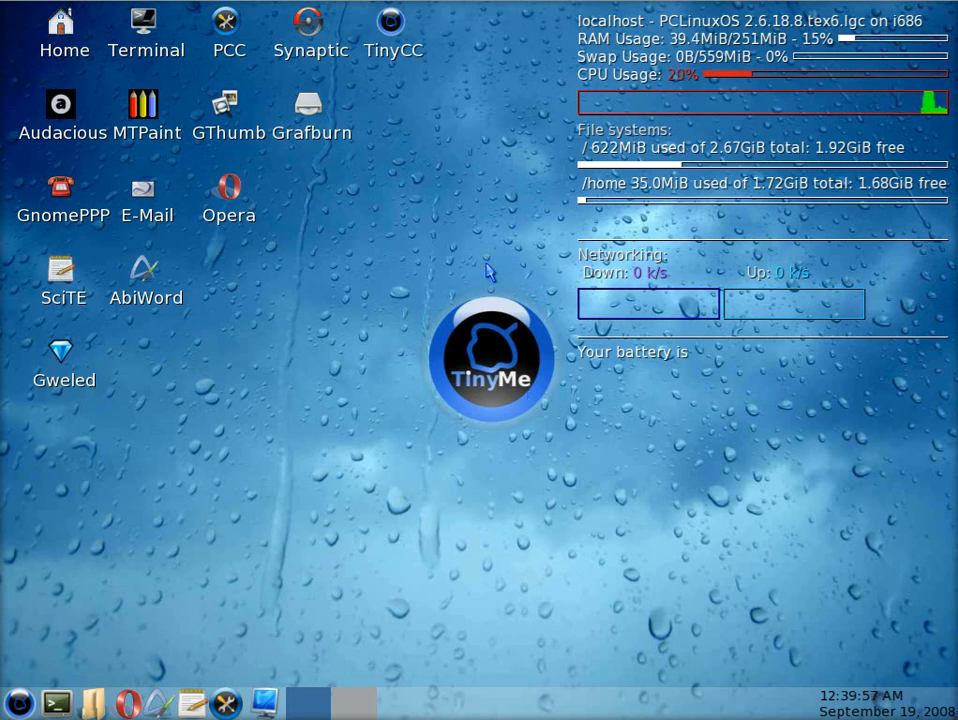
pyautogui.moveTo(535, 238)
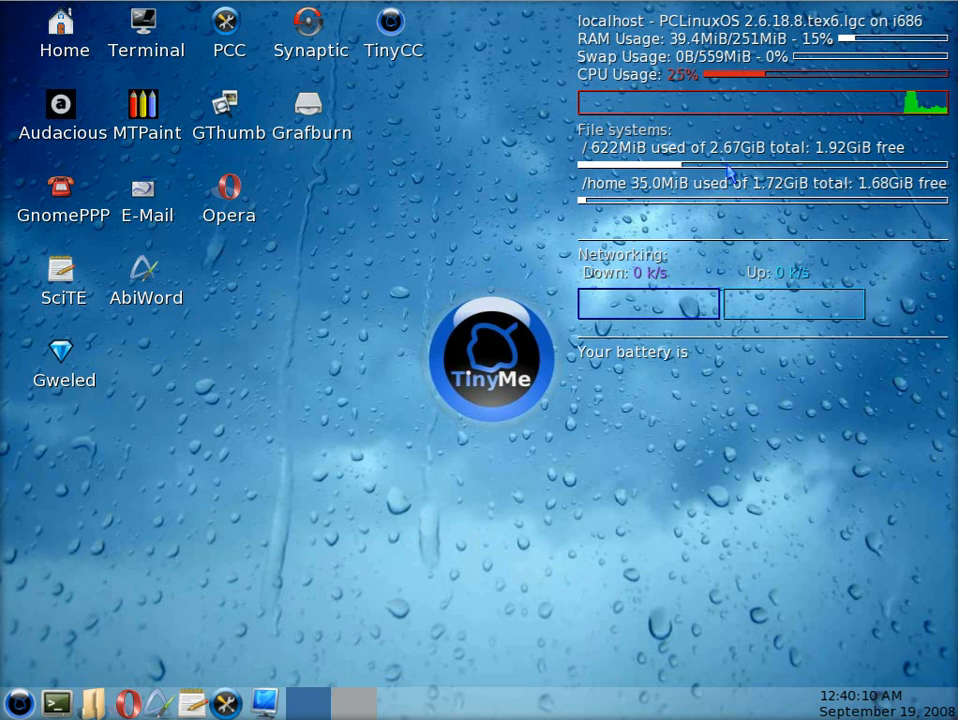
pyautogui.moveTo(723, 208)
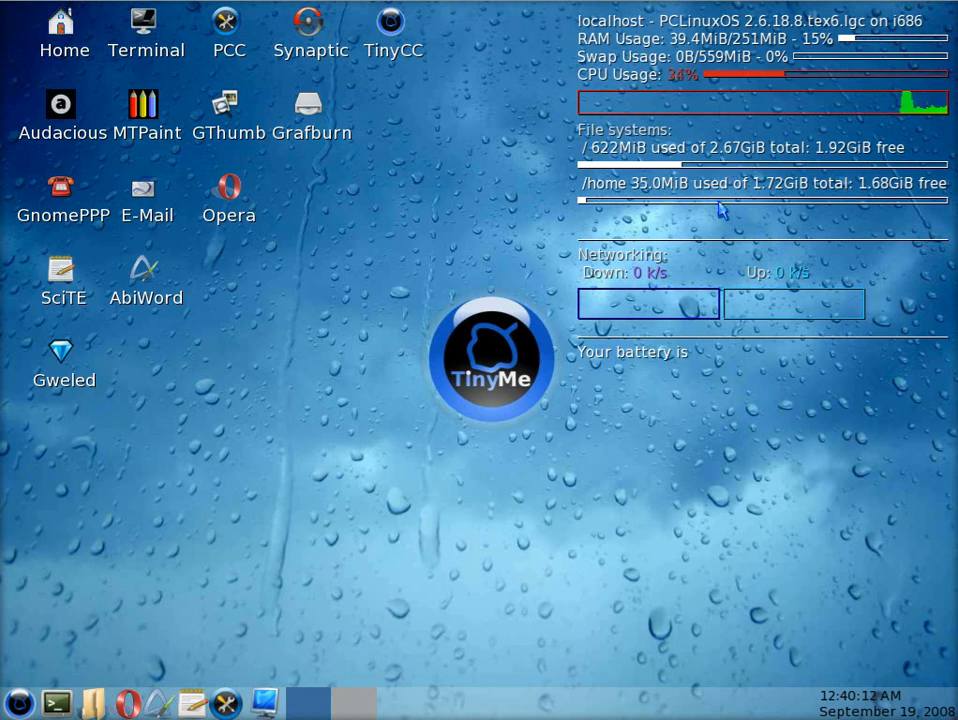
pyautogui.moveTo(768, 208)
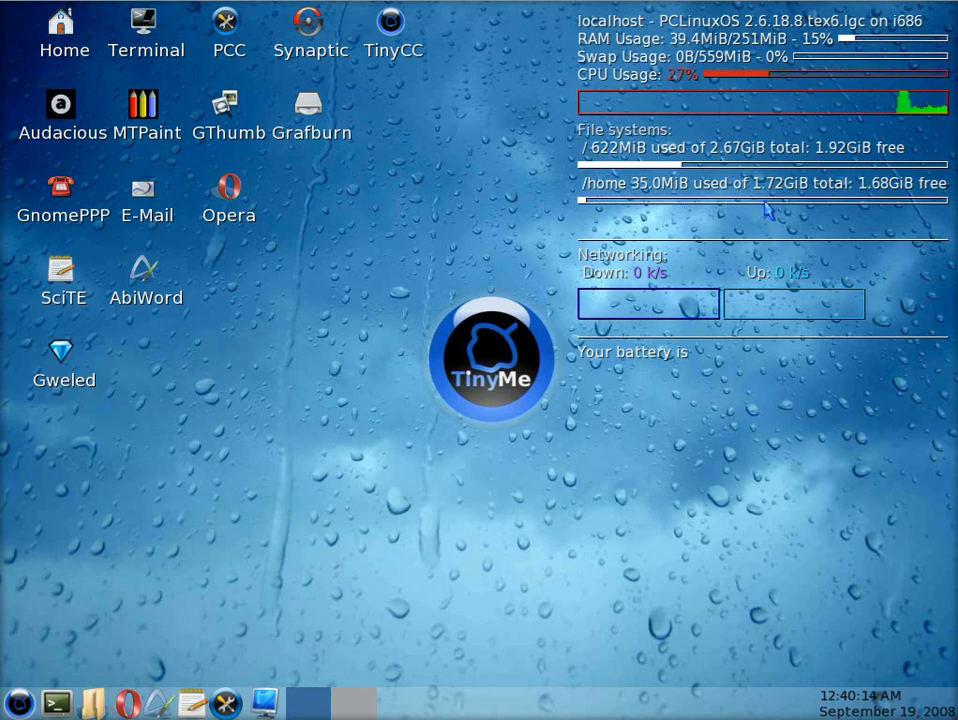
pyautogui.moveTo(510, 218)
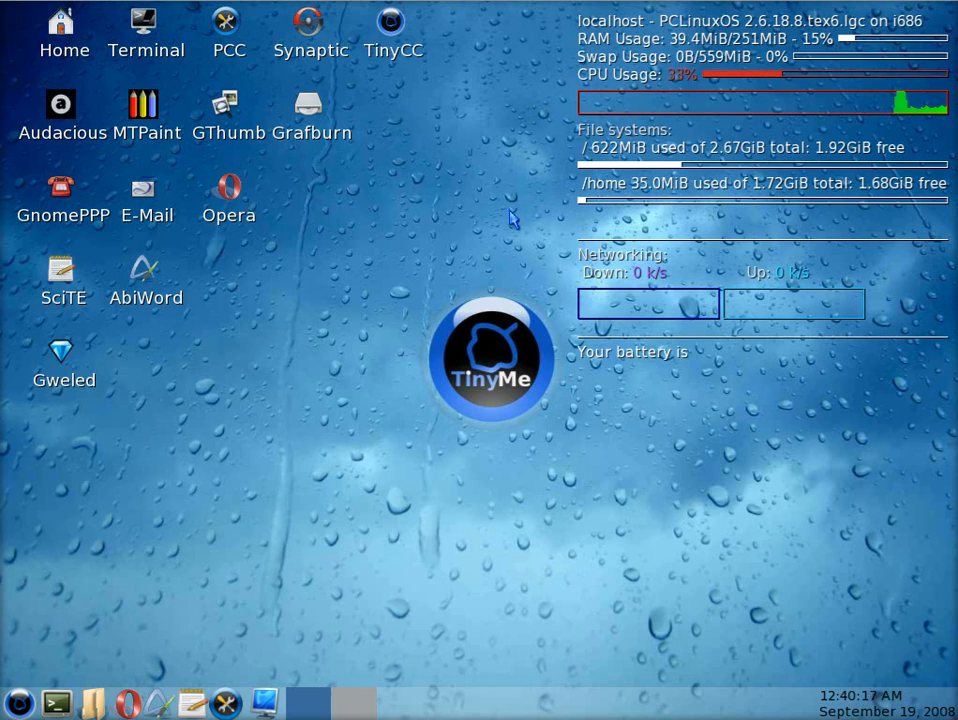
pyautogui.moveTo(385, 318)
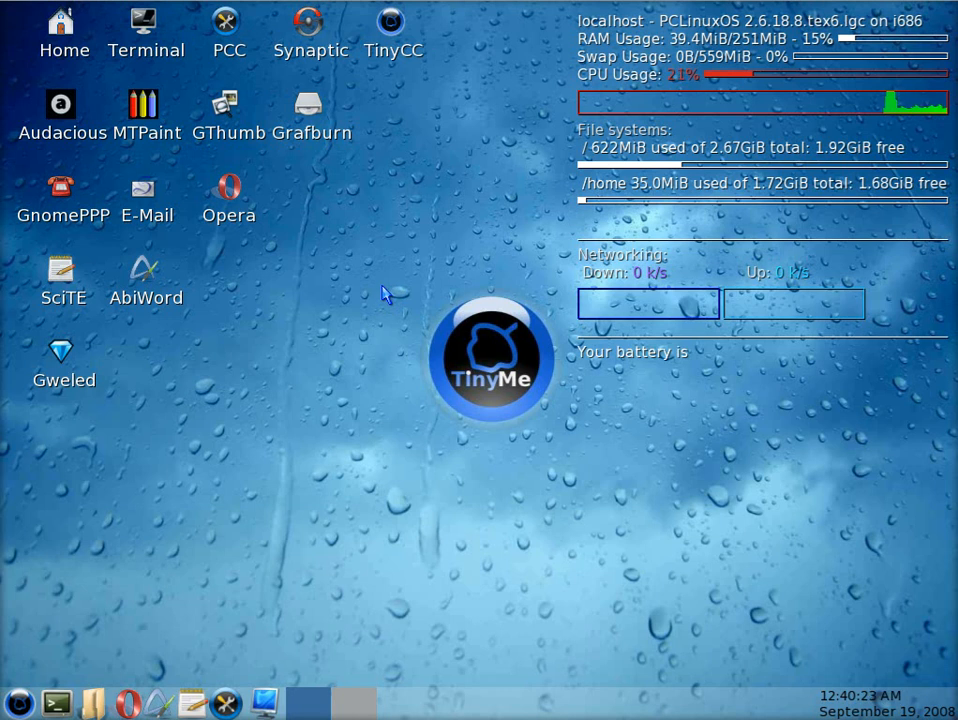
pyautogui.moveTo(250, 507)
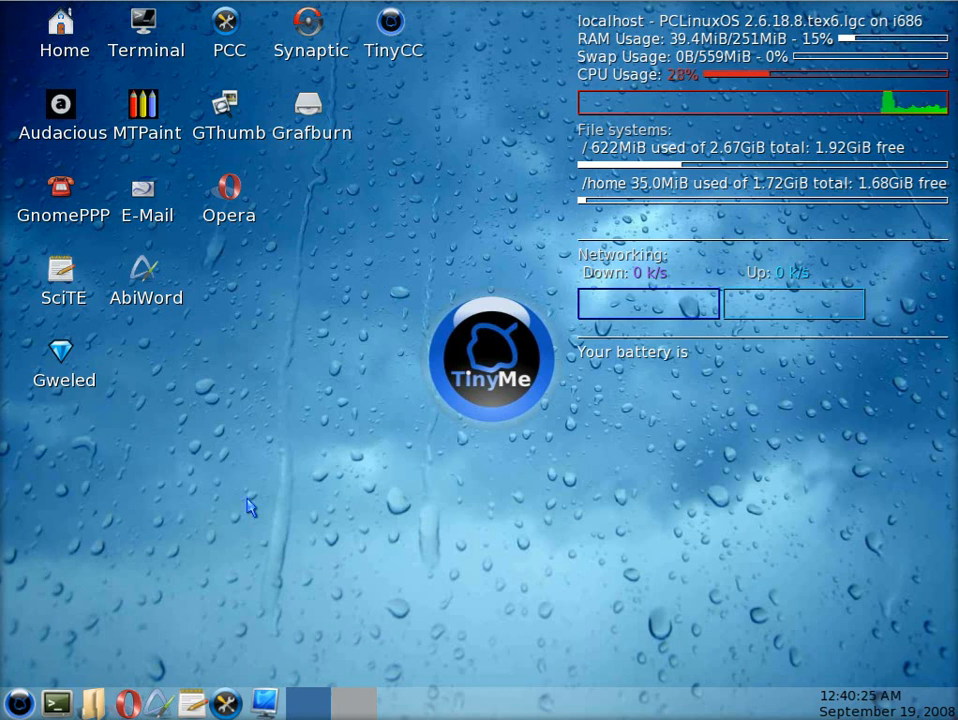
pyautogui.moveTo(218, 342)
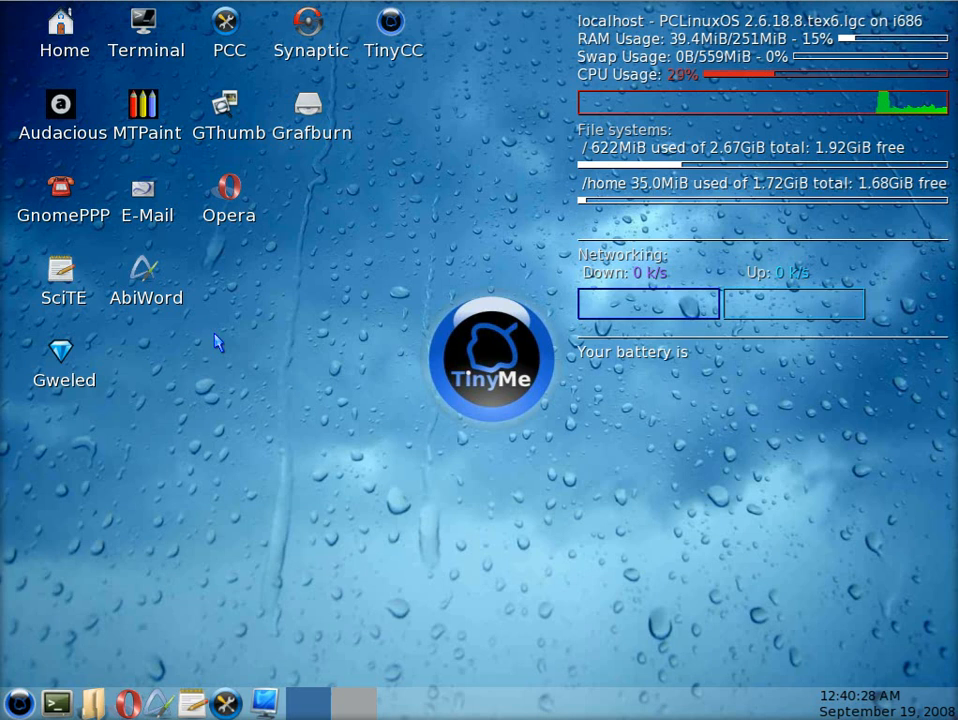
pyautogui.moveTo(229, 200)
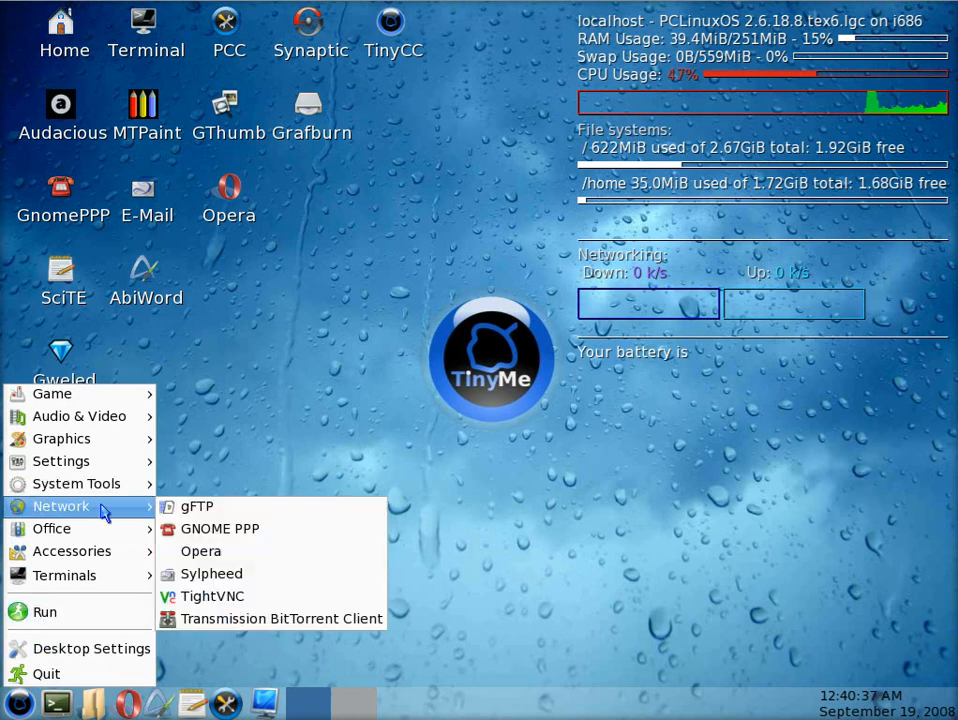
pyautogui.moveTo(211, 573)
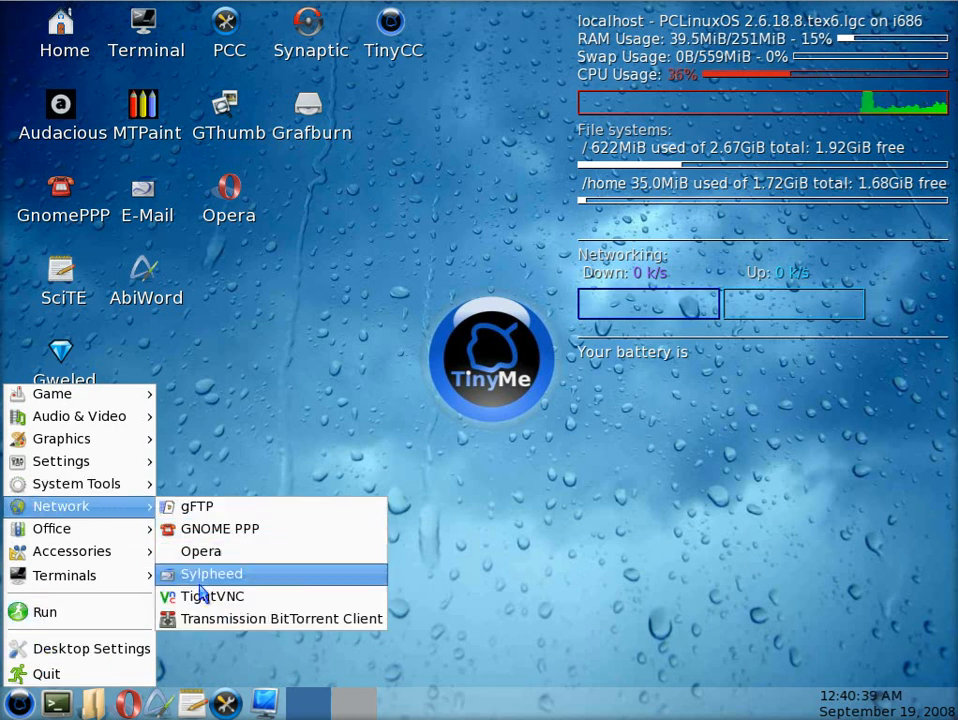
pyautogui.moveTo(248, 417)
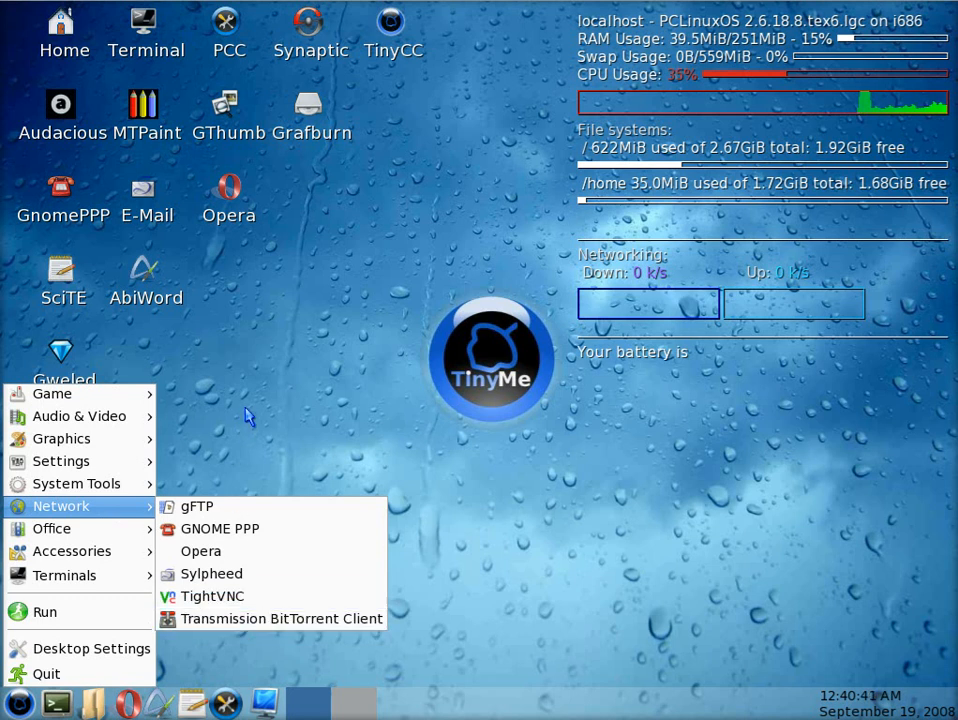
pyautogui.click(240, 415)
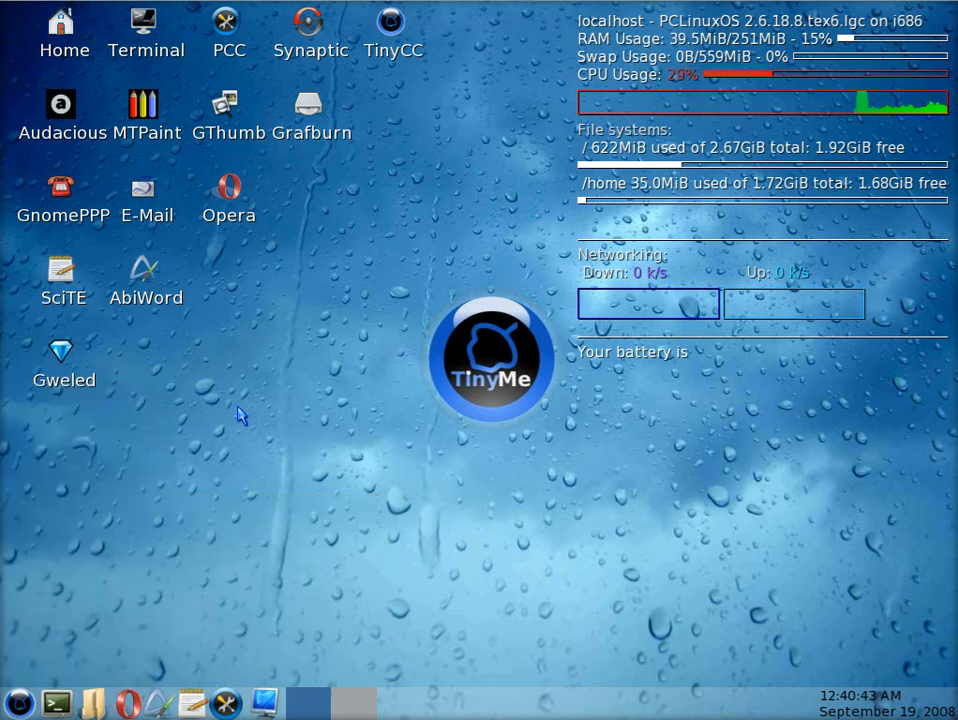
# - Start PCC from its desktop icon and submit the root password
pyautogui.click(228, 20)
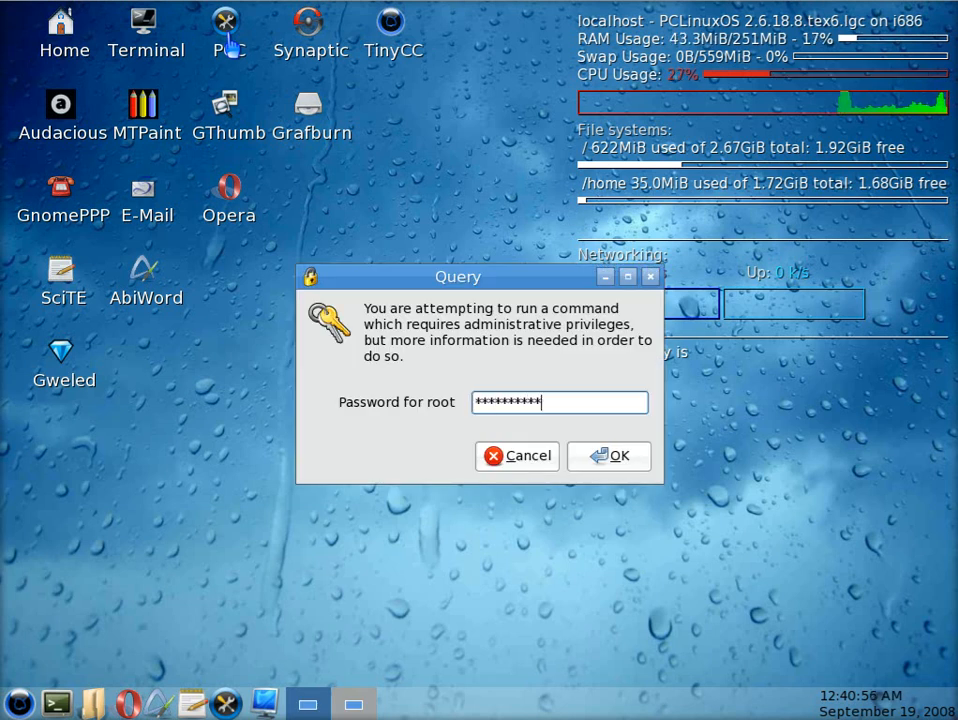
pyautogui.click(609, 455)
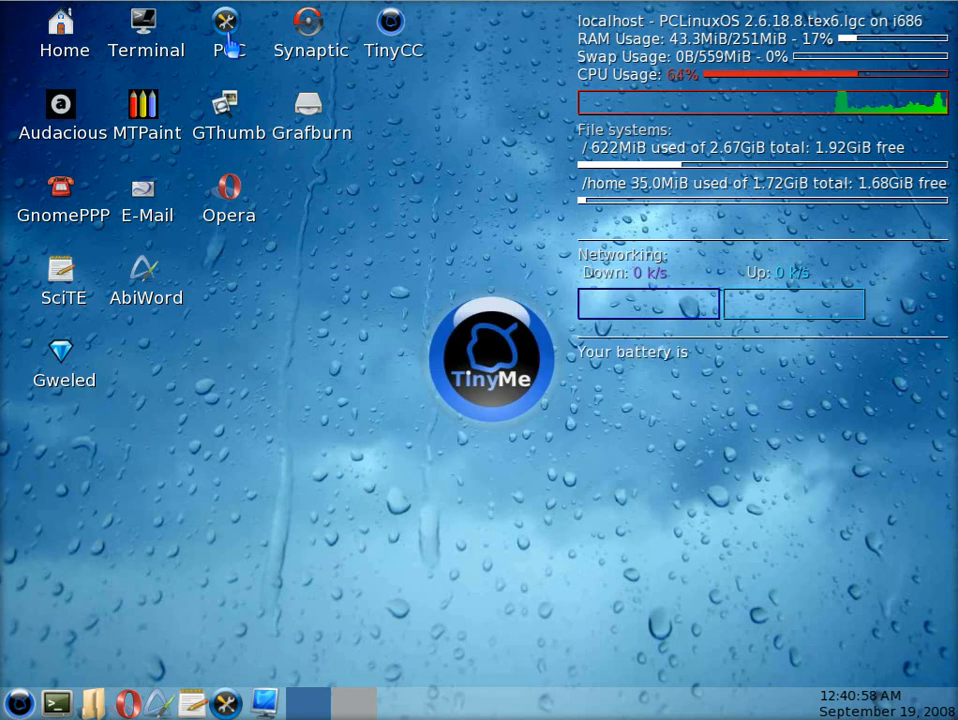
# - Open Network & Internet and start 'Set up a new network interface (LAN, ISDN, ADSL, ...)'
pyautogui.click(224, 20)
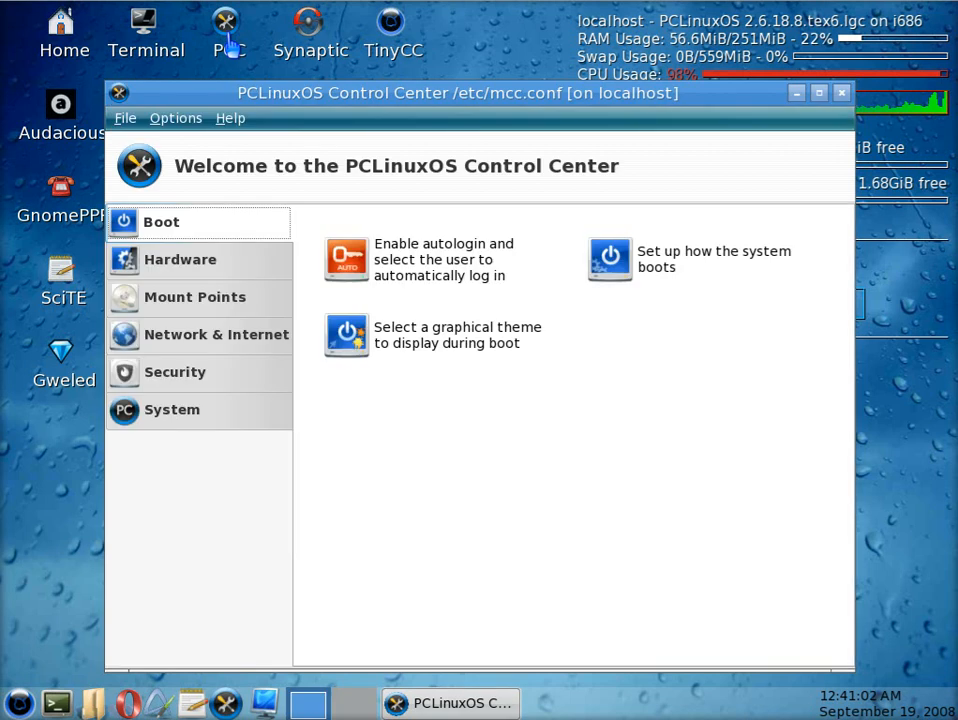
pyautogui.moveTo(184, 377)
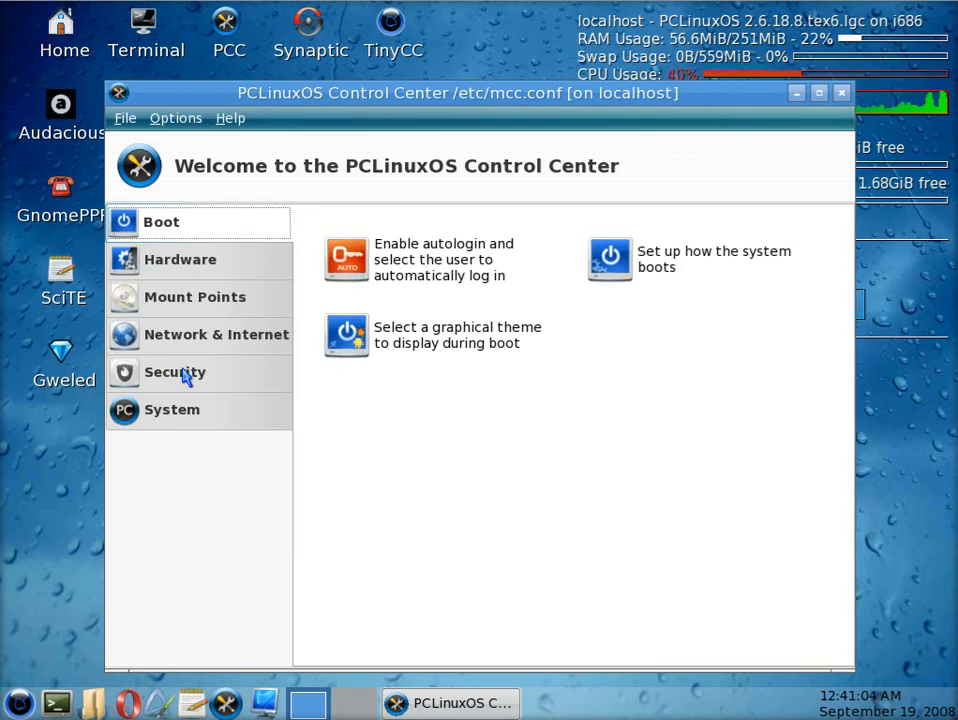
pyautogui.click(216, 334)
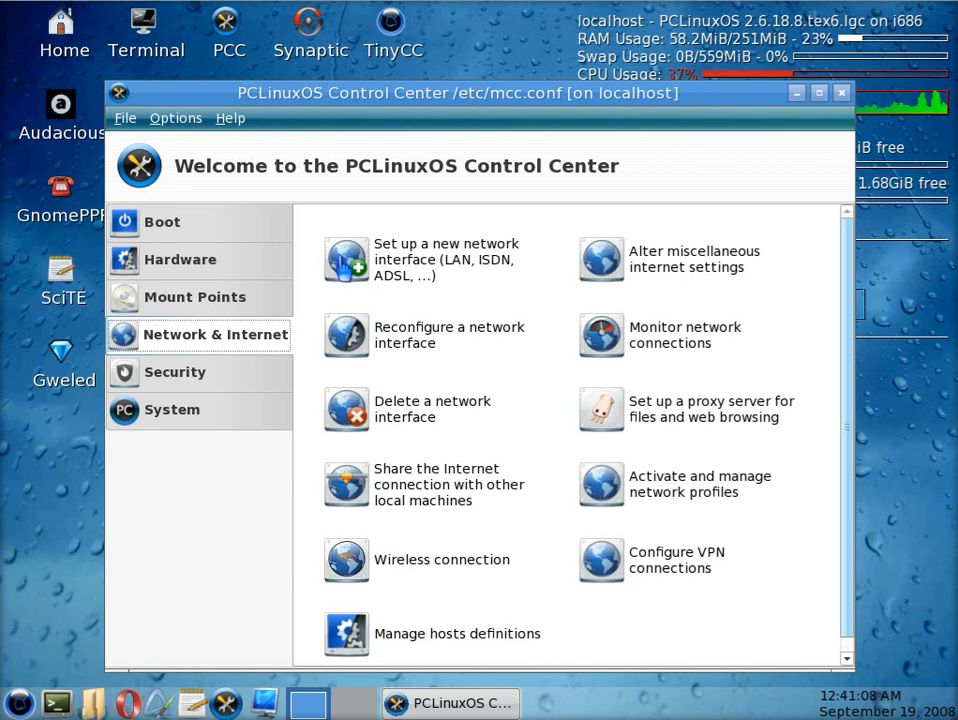
pyautogui.click(345, 259)
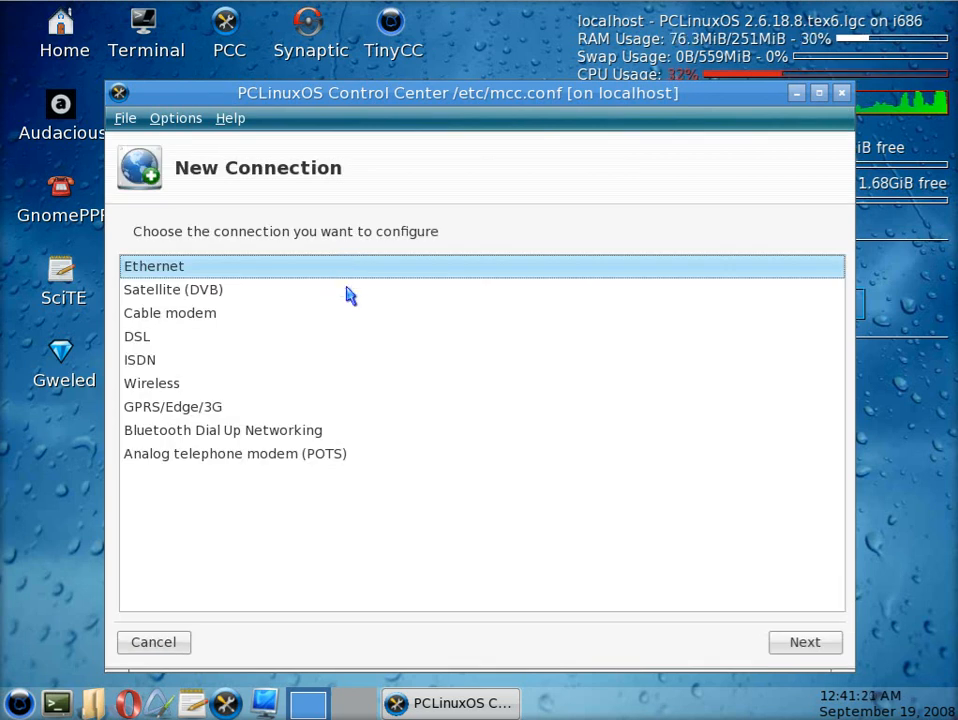
# - Configure Ethernet on the AMD PCnet32 card with DHCP, starting at boot and immediately
pyautogui.click(805, 642)
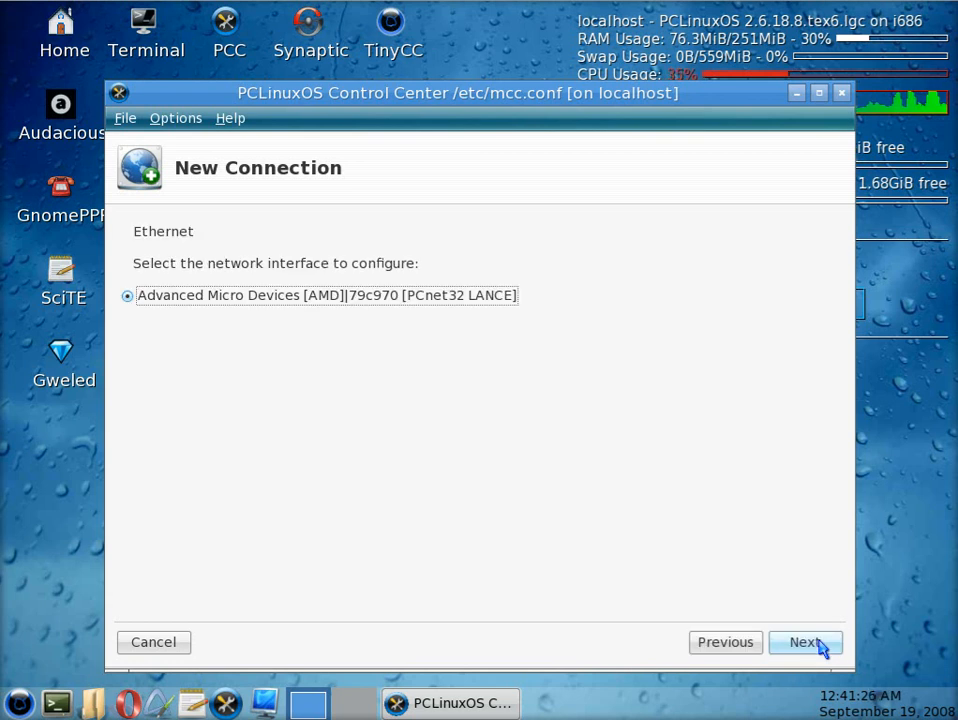
pyautogui.click(806, 642)
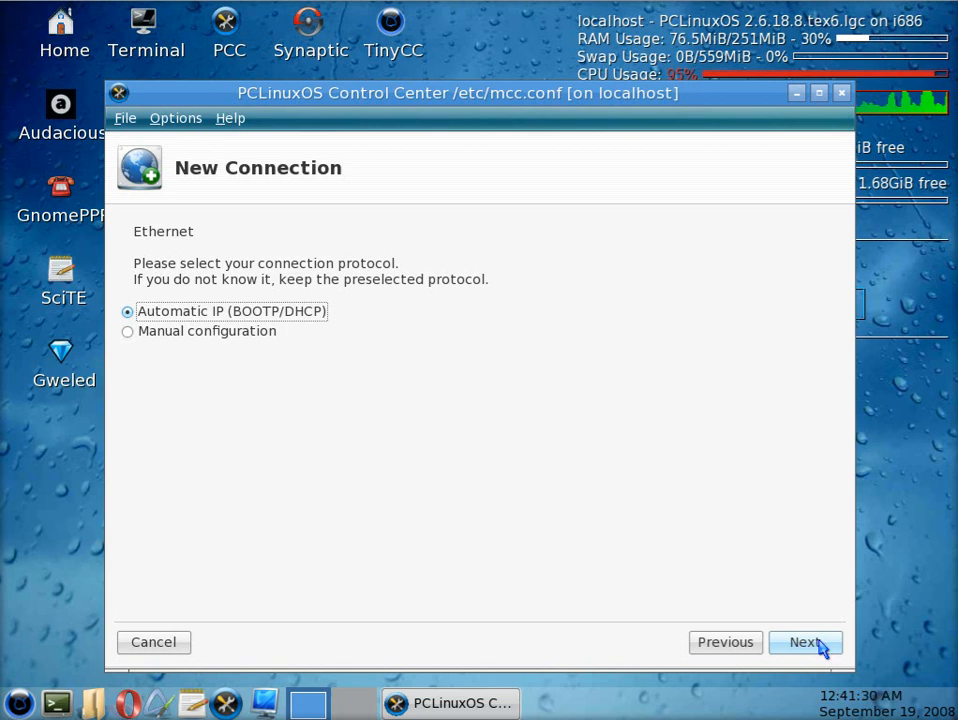
pyautogui.click(805, 642)
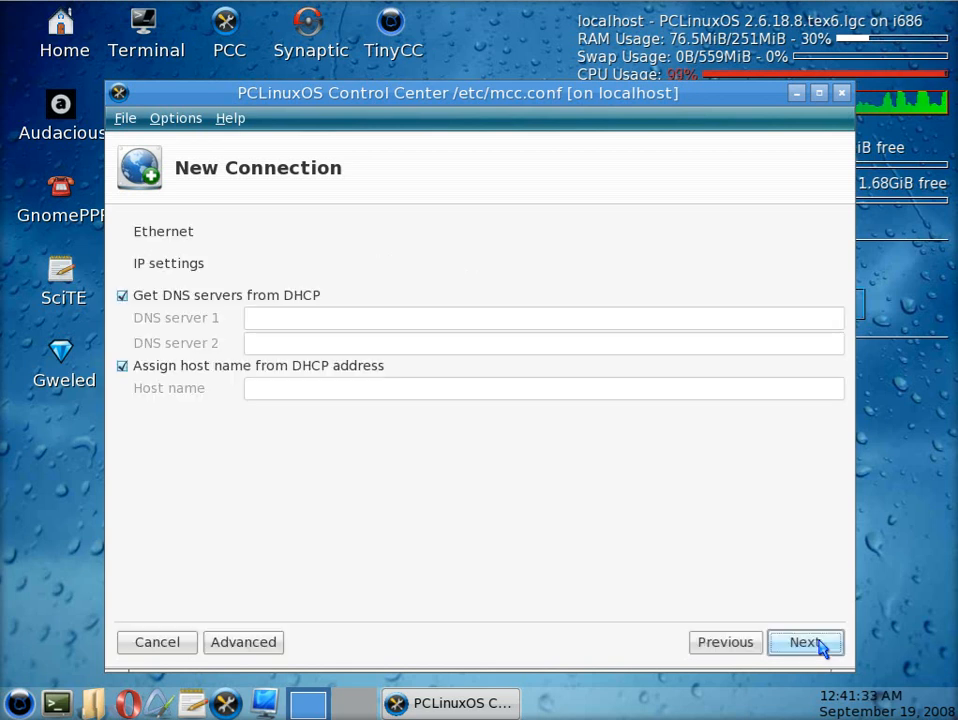
pyautogui.click(806, 642)
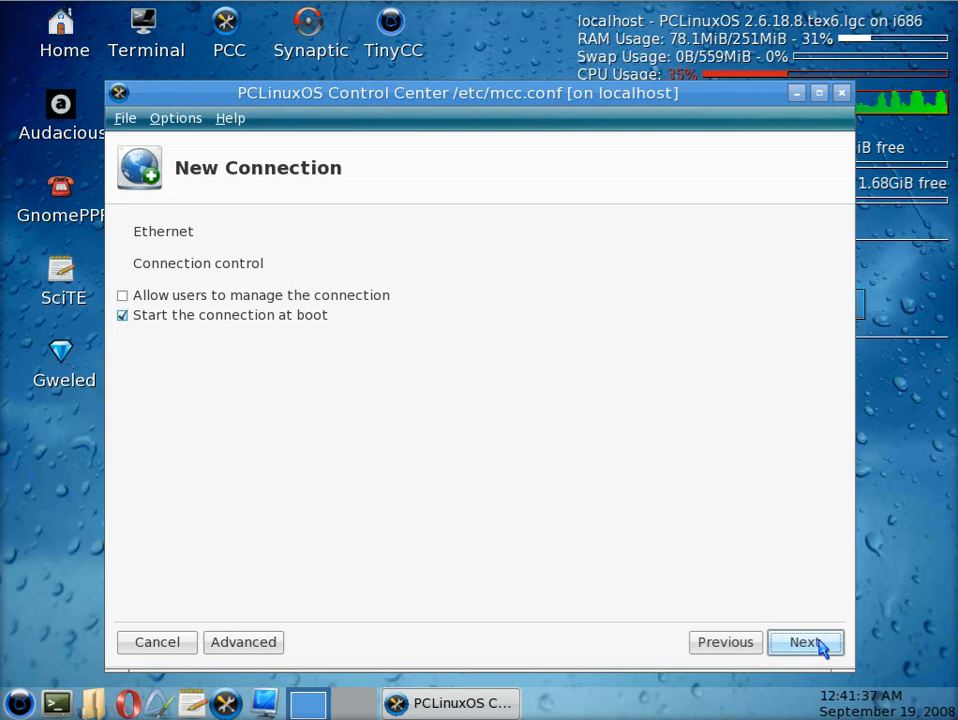
pyautogui.click(806, 642)
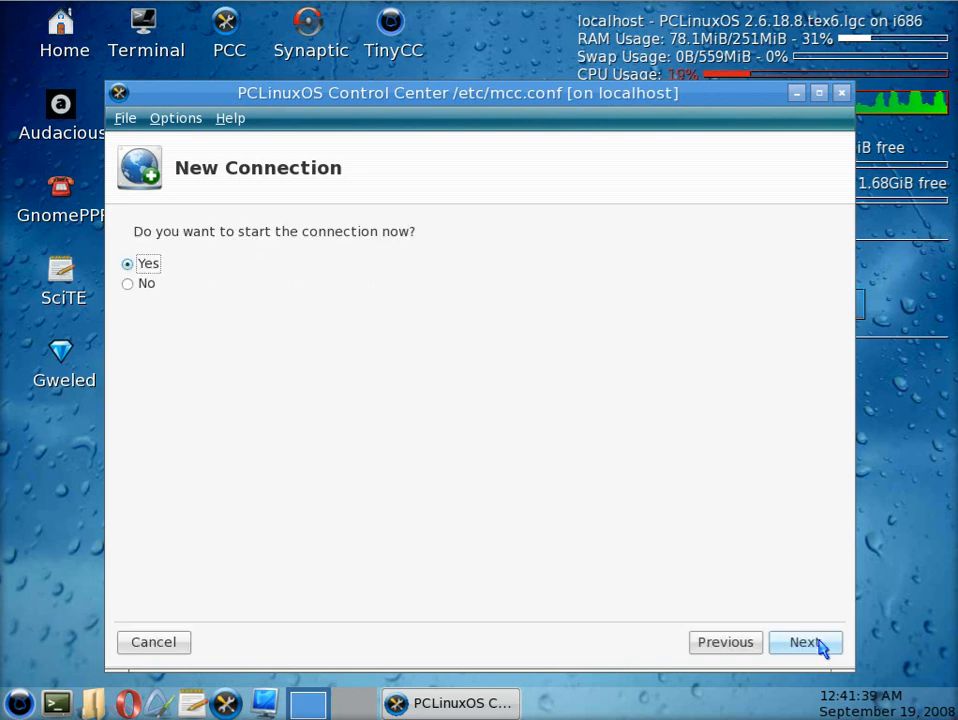
pyautogui.click(805, 641)
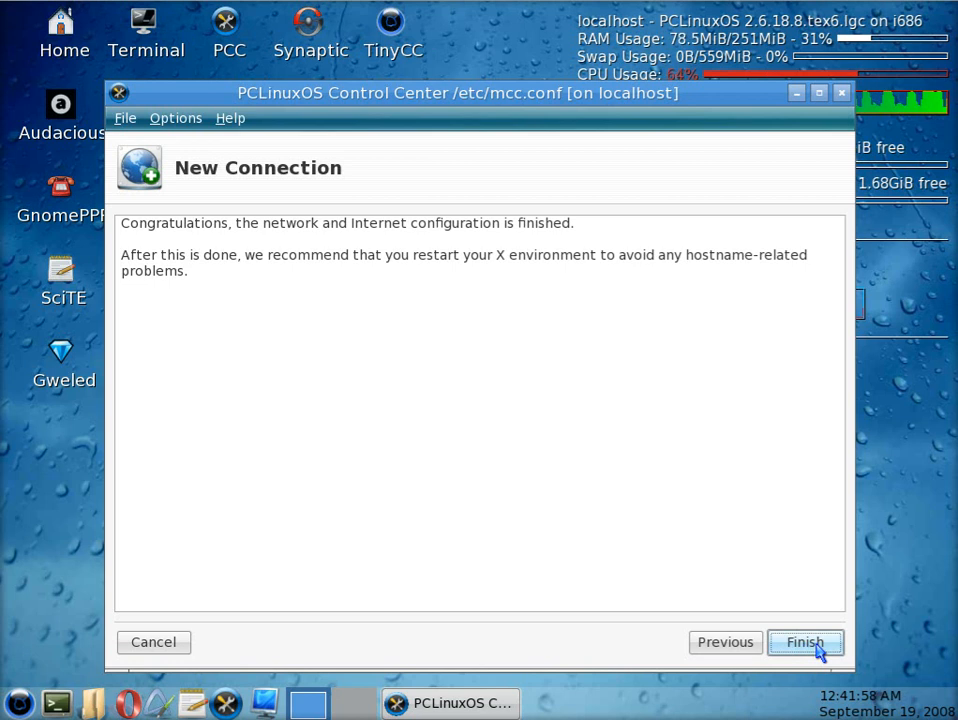
pyautogui.click(805, 642)
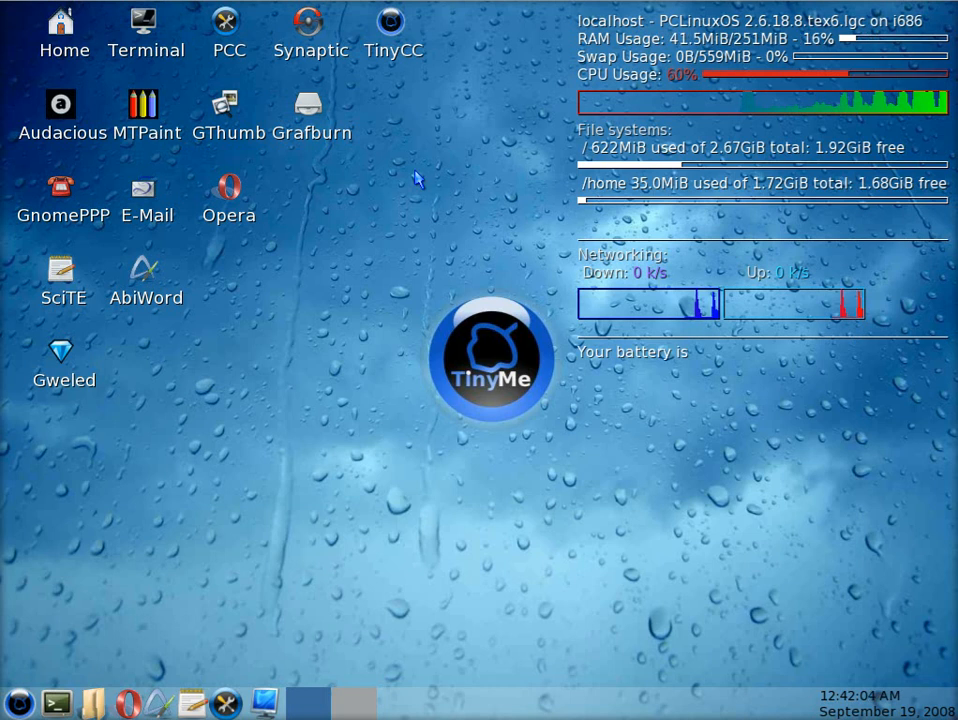
pyautogui.moveTo(498, 505)
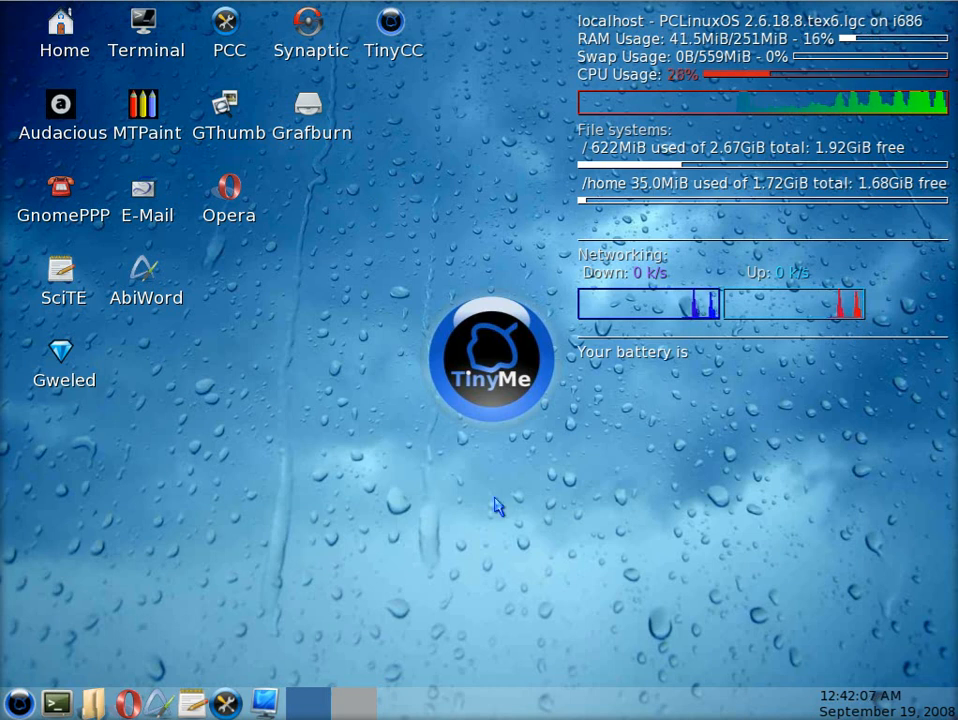
pyautogui.moveTo(229, 190)
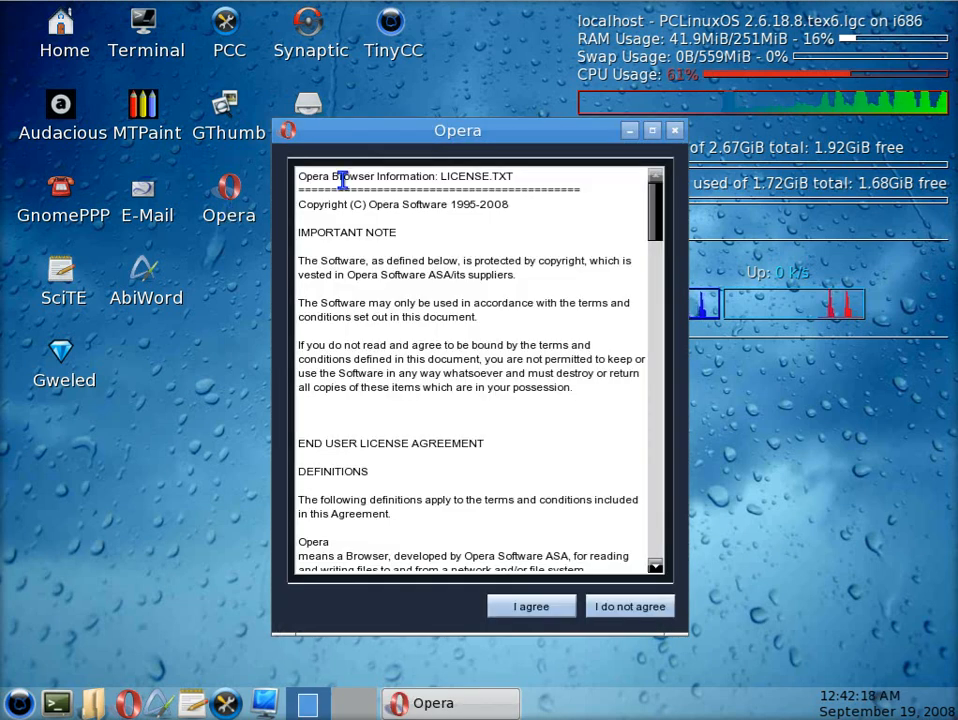
pyautogui.moveTo(473, 470)
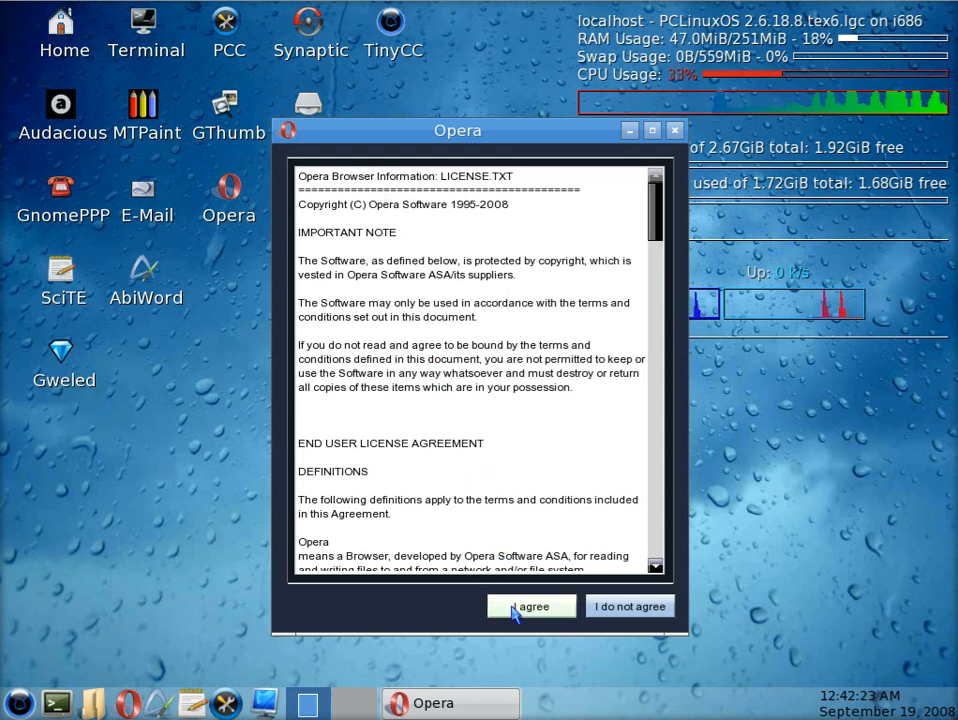
# - Agree to the Opera licence so the Opera 9.5 Get started page appears
pyautogui.click(531, 606)
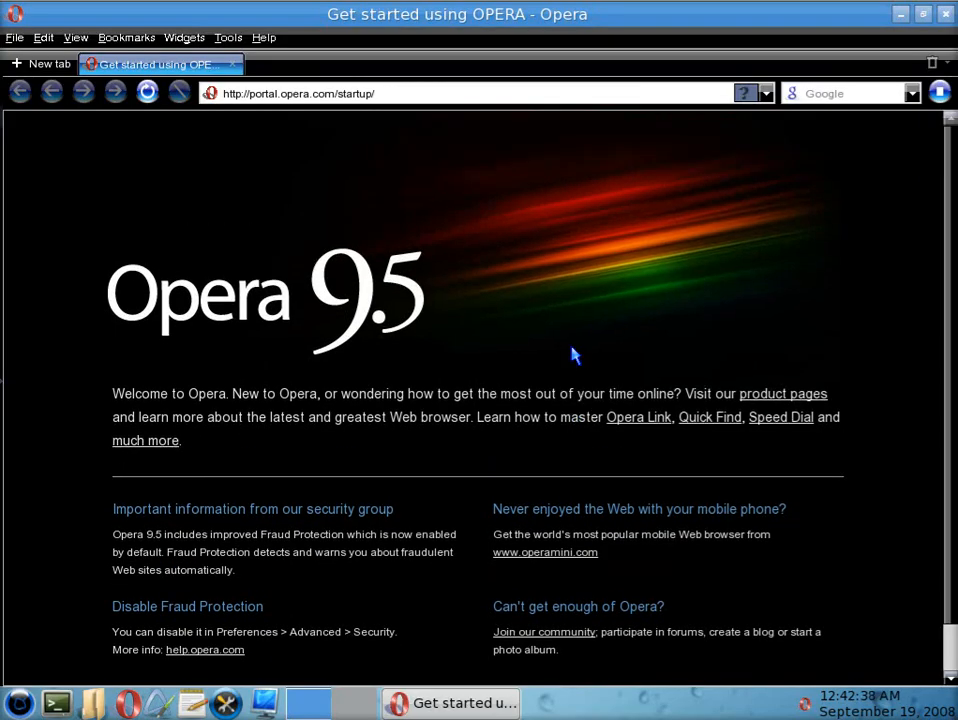
pyautogui.moveTo(408, 188)
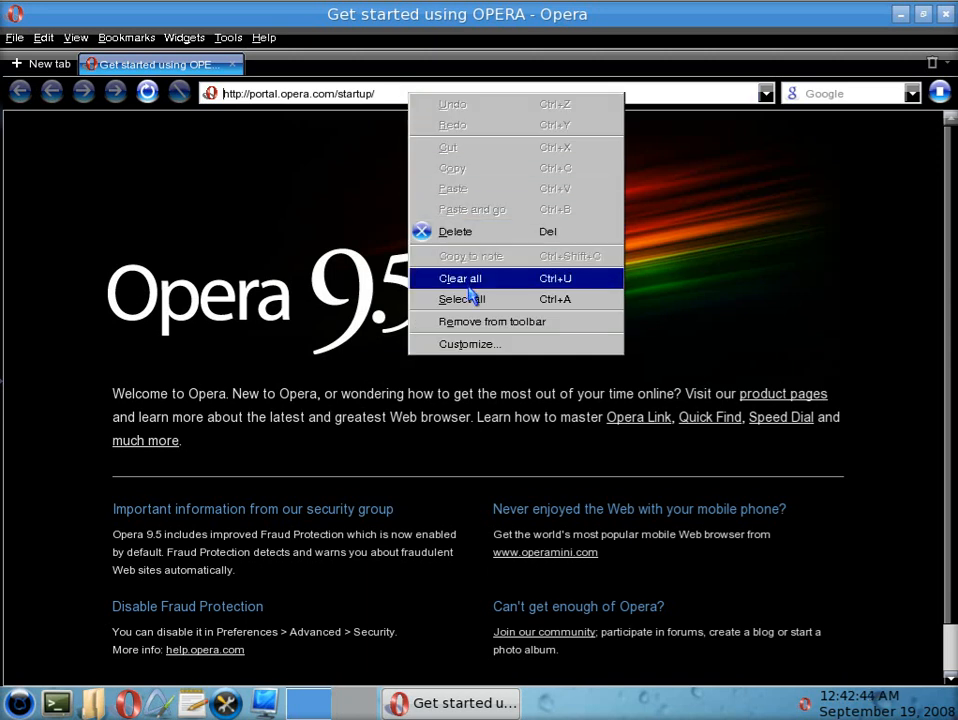
# - Clear Opera's address field and enter 'bbc' to load the BBC homepage
pyautogui.click(459, 278)
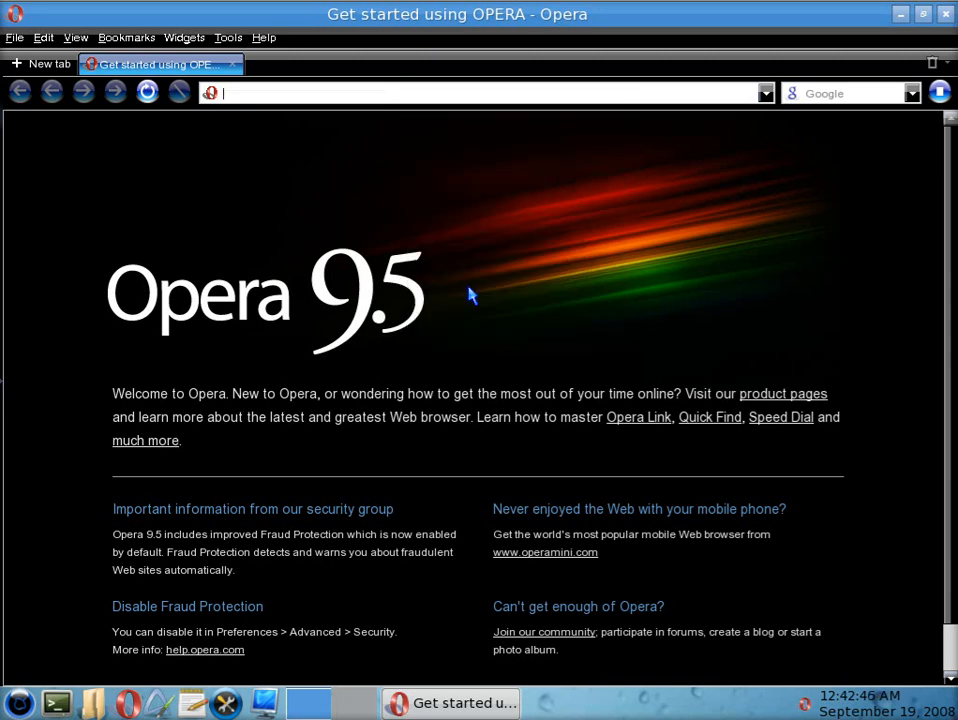
pyautogui.write('bbc')
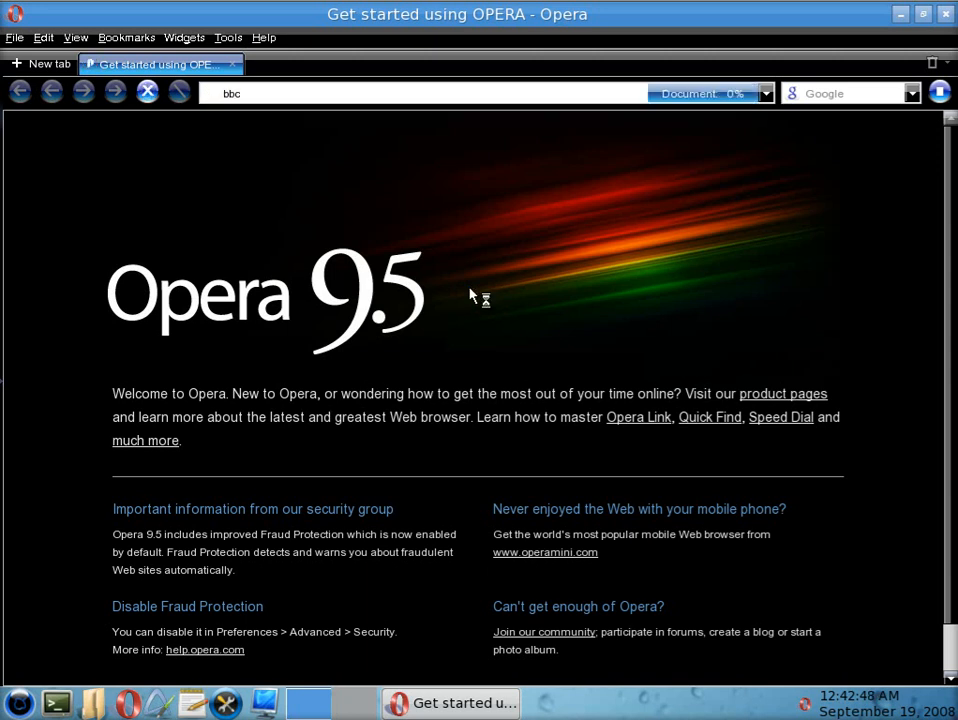
pyautogui.press('Return')
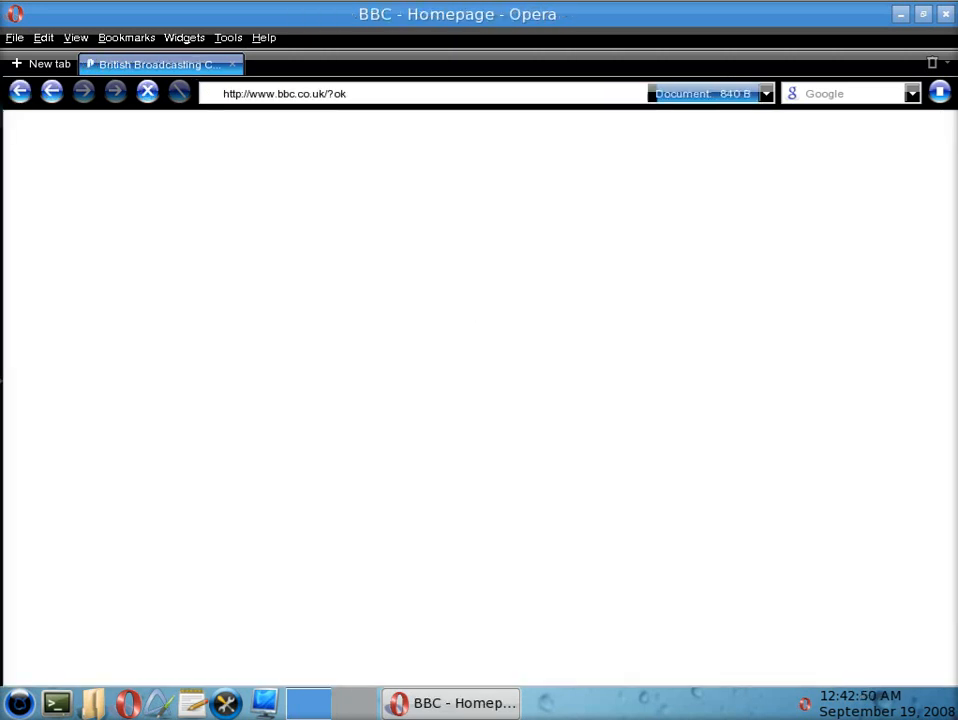